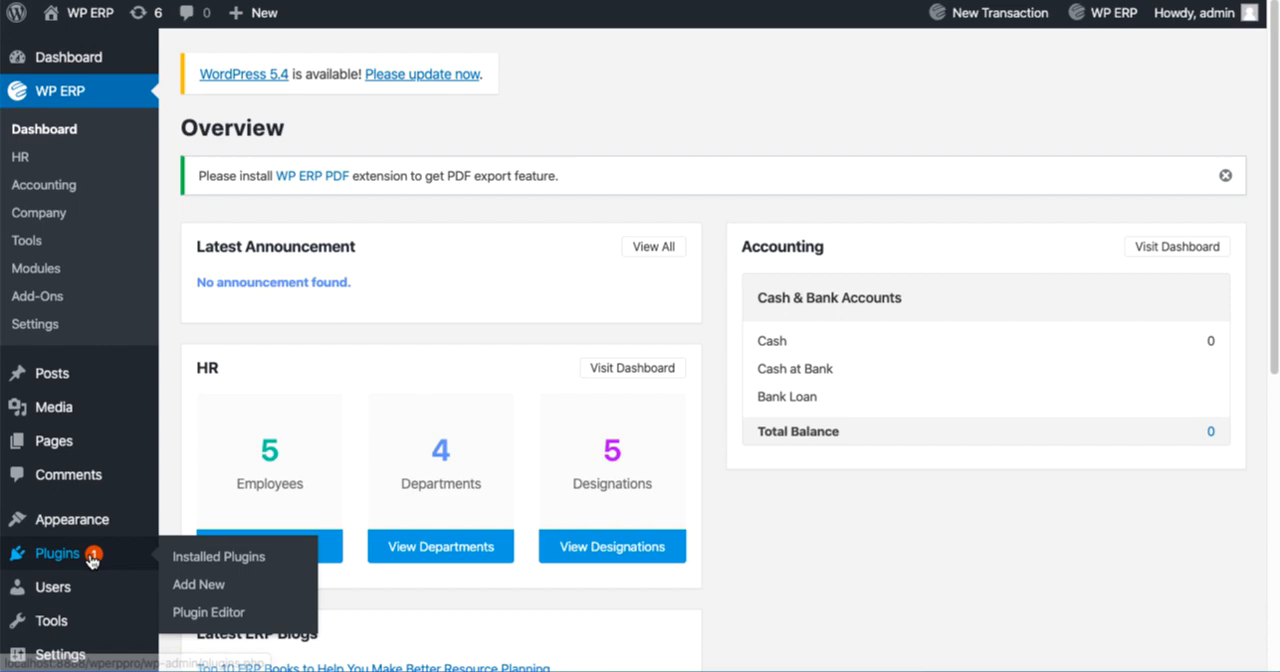
# - Show the installed plugins list with WP ERP and its active add-ons
pyautogui.click(218, 556)
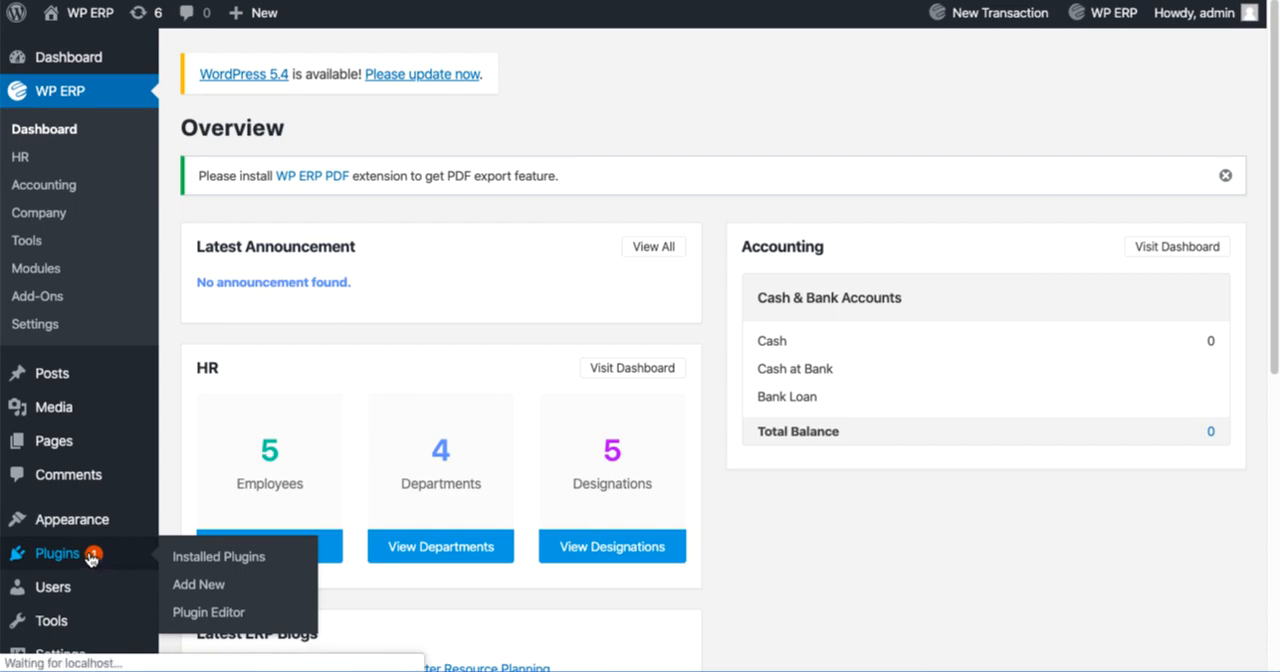
pyautogui.click(218, 556)
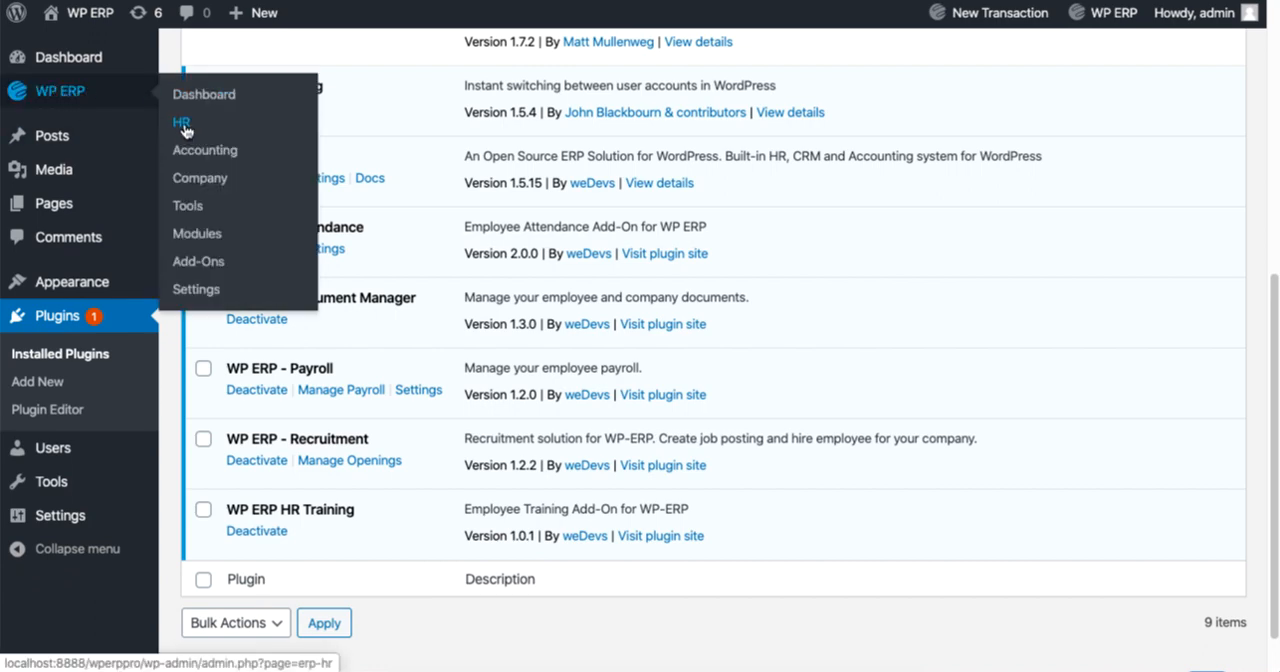
# - Scroll the HR overview down to the Attendance Status widget
pyautogui.click(180, 122)
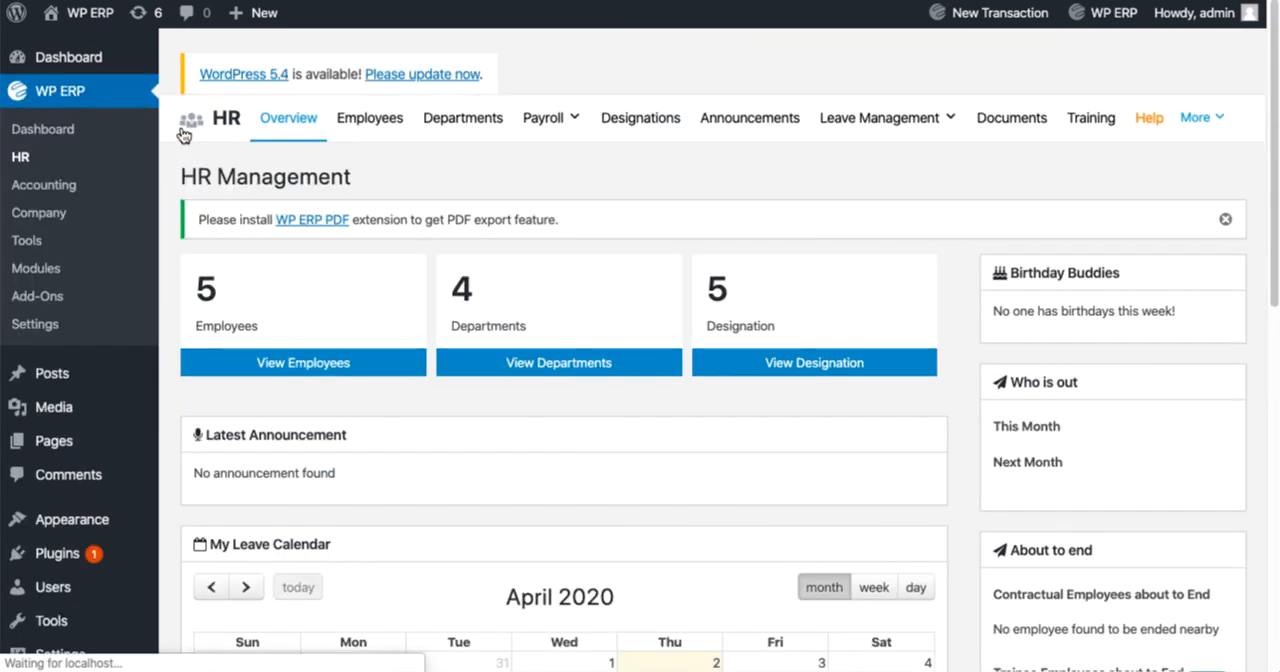
pyautogui.scroll(-3)
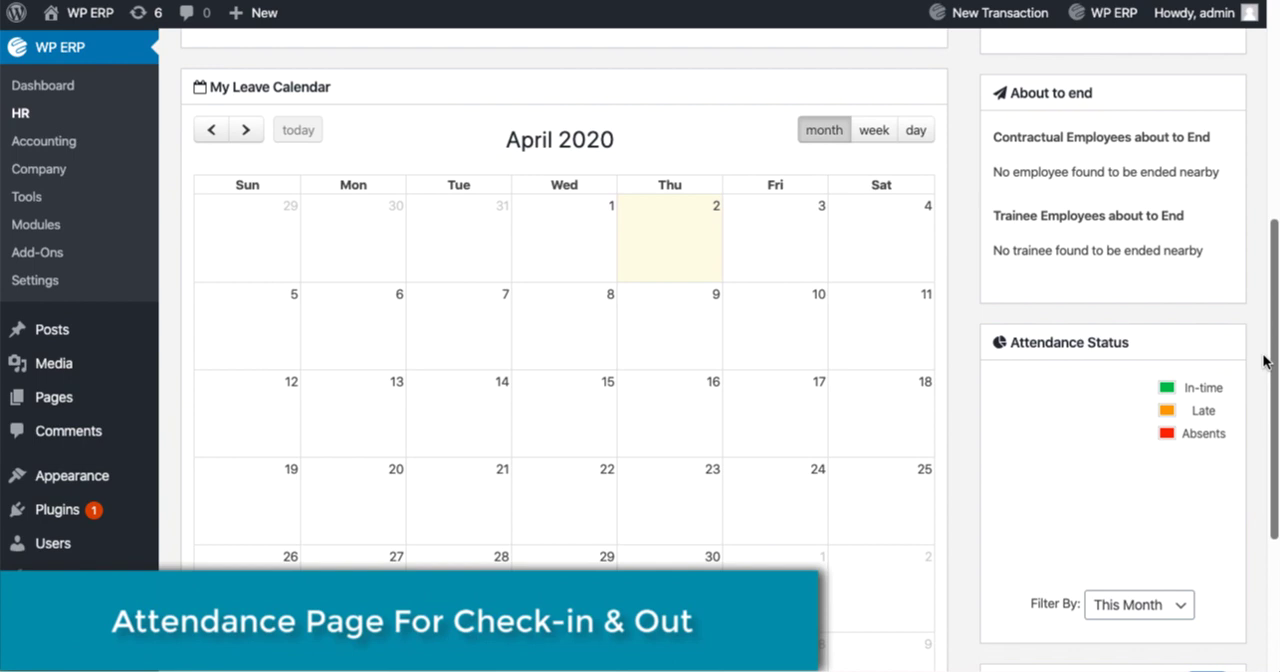
pyautogui.scroll(-3)
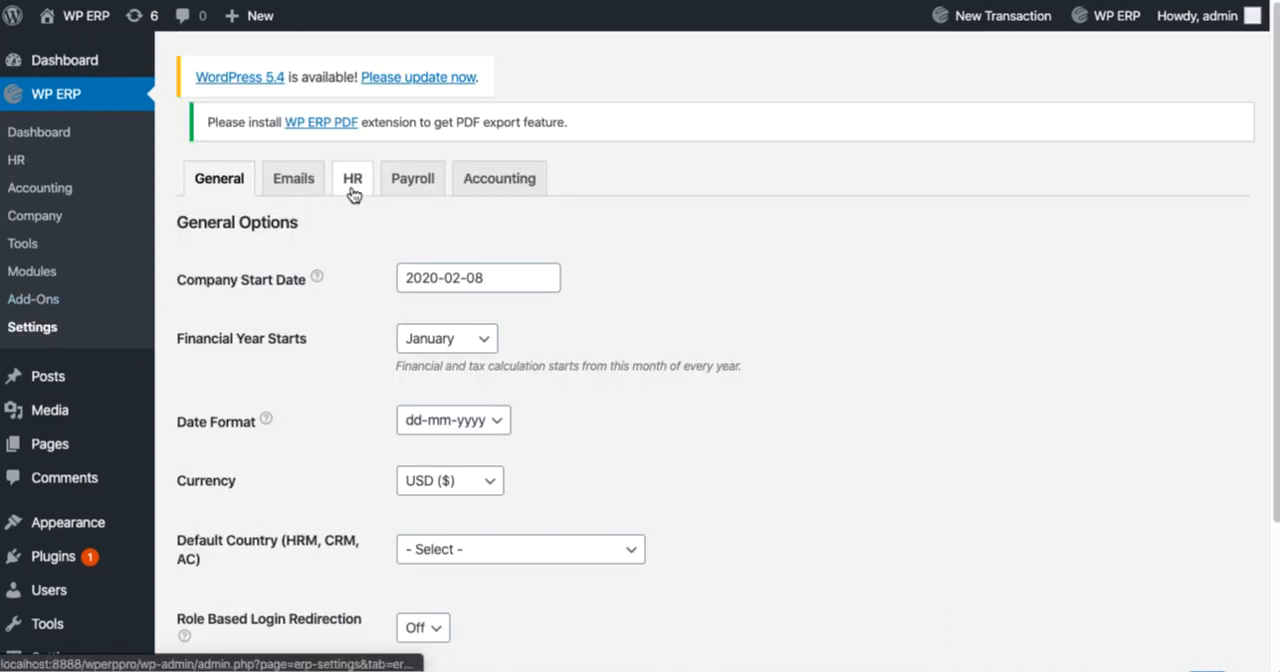
# - Show the HR attendance settings with grace times, self attendance and IP restriction
pyautogui.click(352, 178)
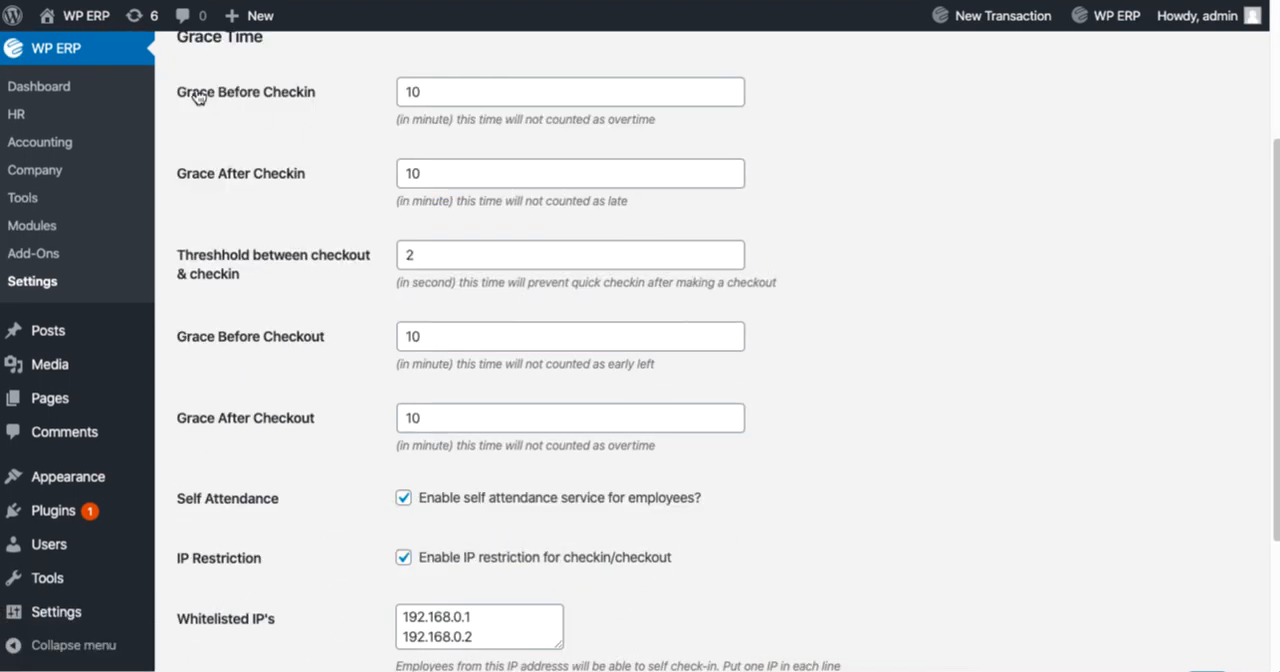
pyautogui.moveTo(296, 280)
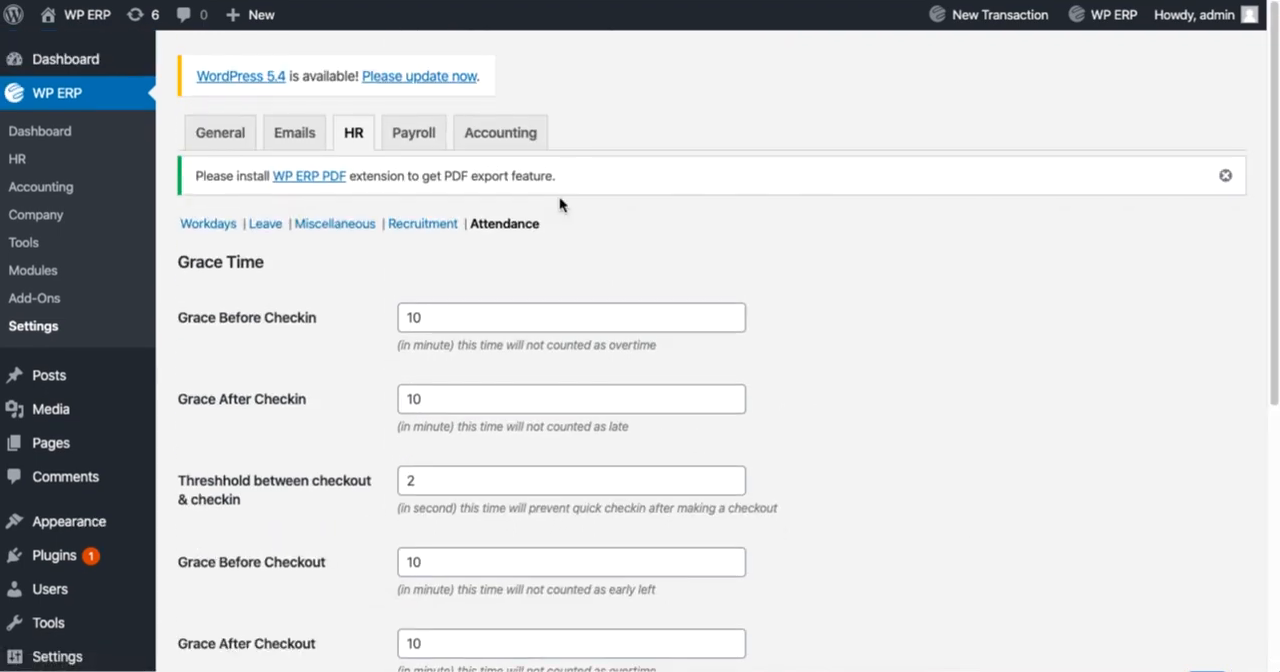
pyautogui.scroll(-3)
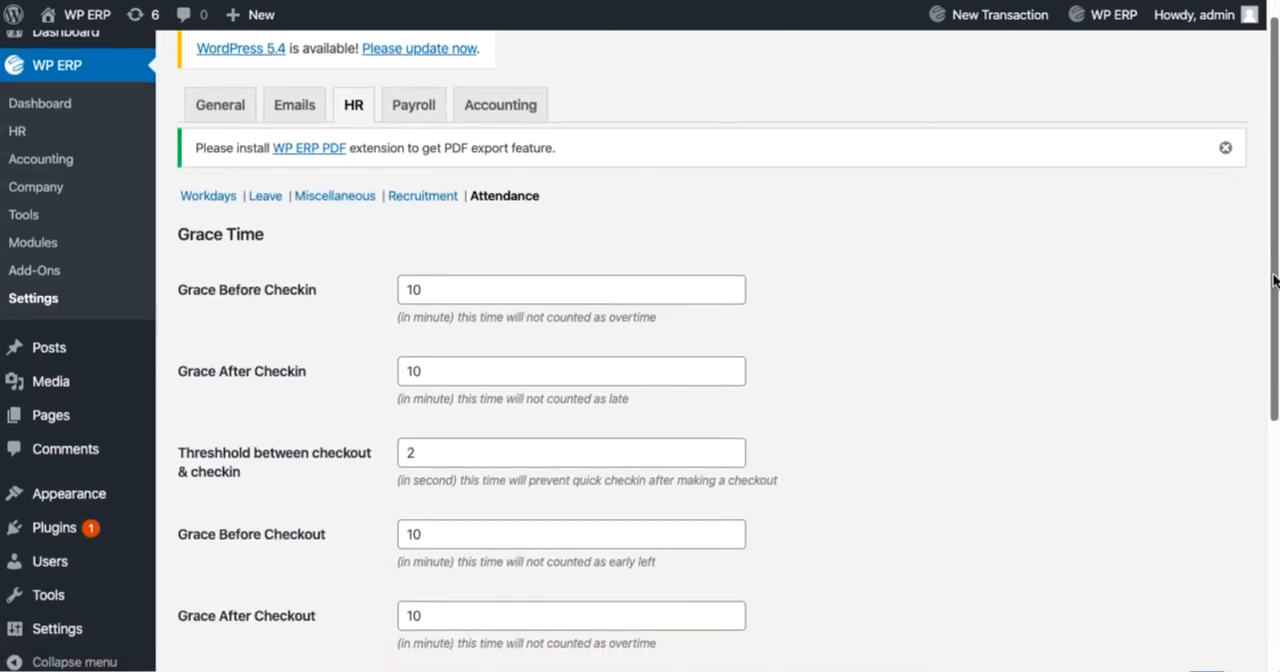
pyautogui.scroll(-3)
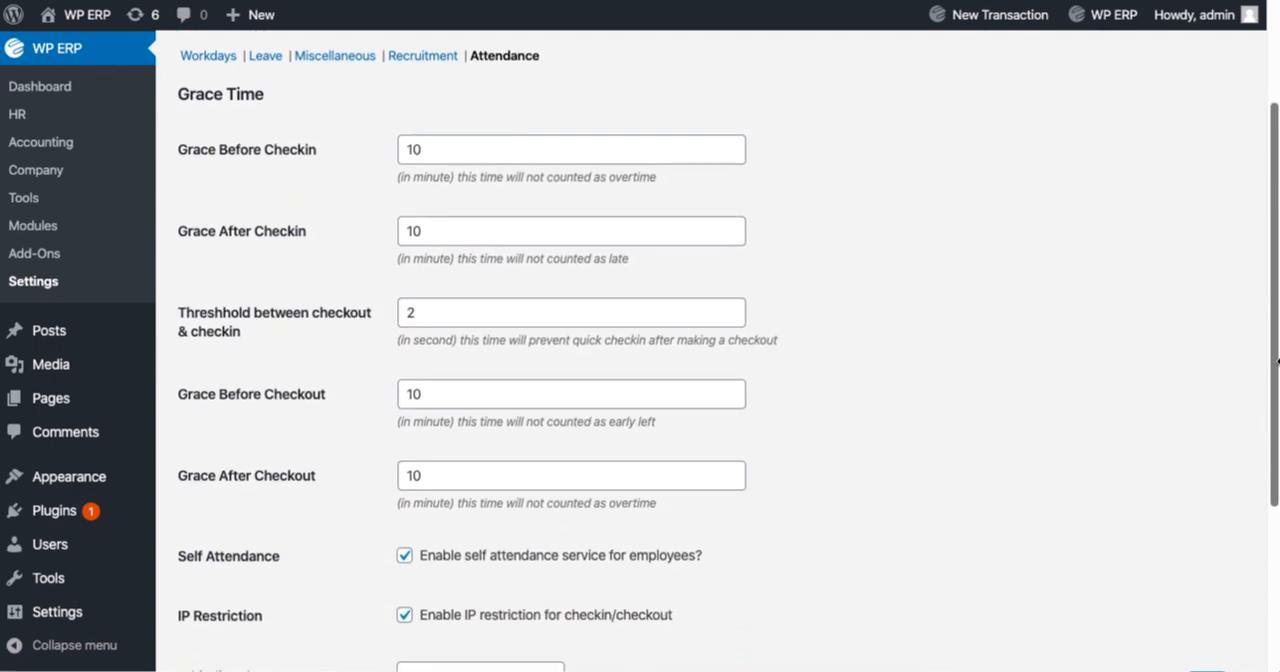
pyautogui.scroll(-3)
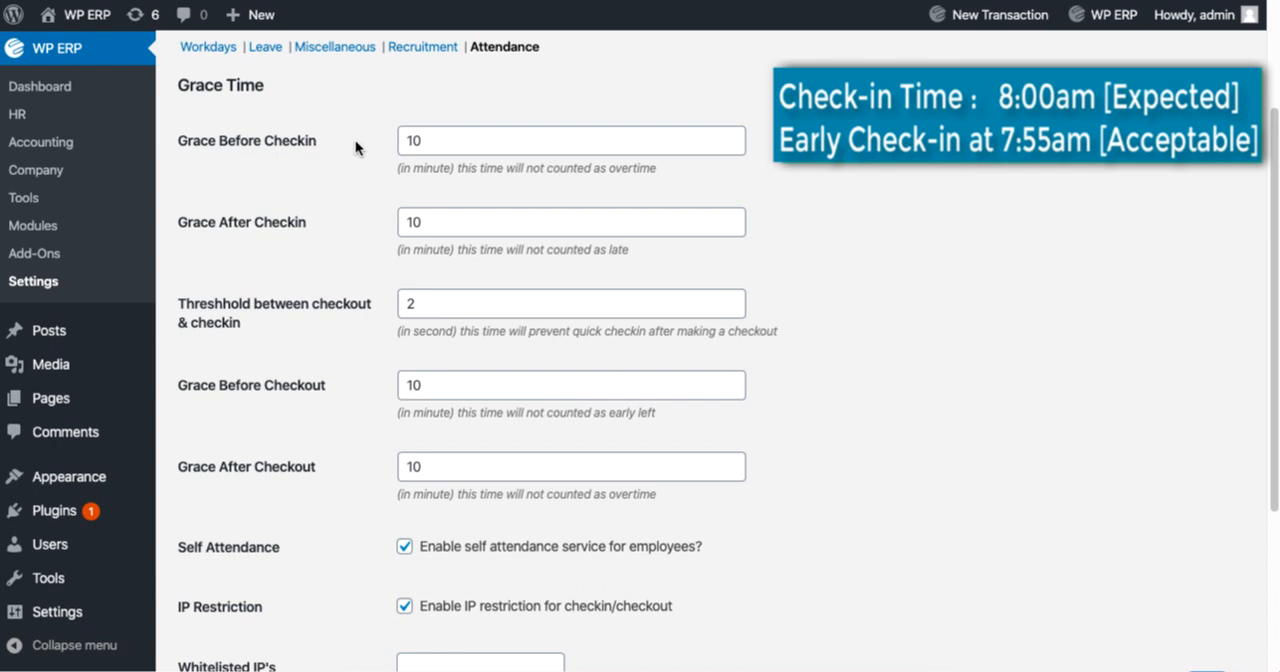
pyautogui.moveTo(332, 220)
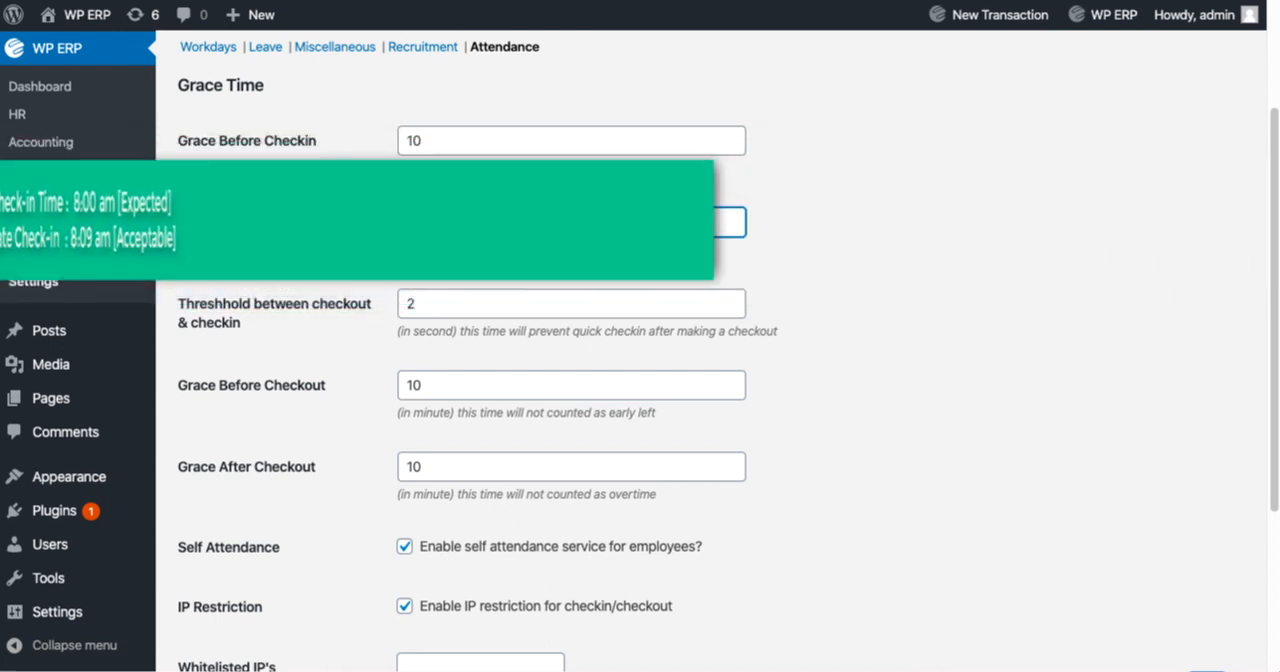
pyautogui.click(572, 220)
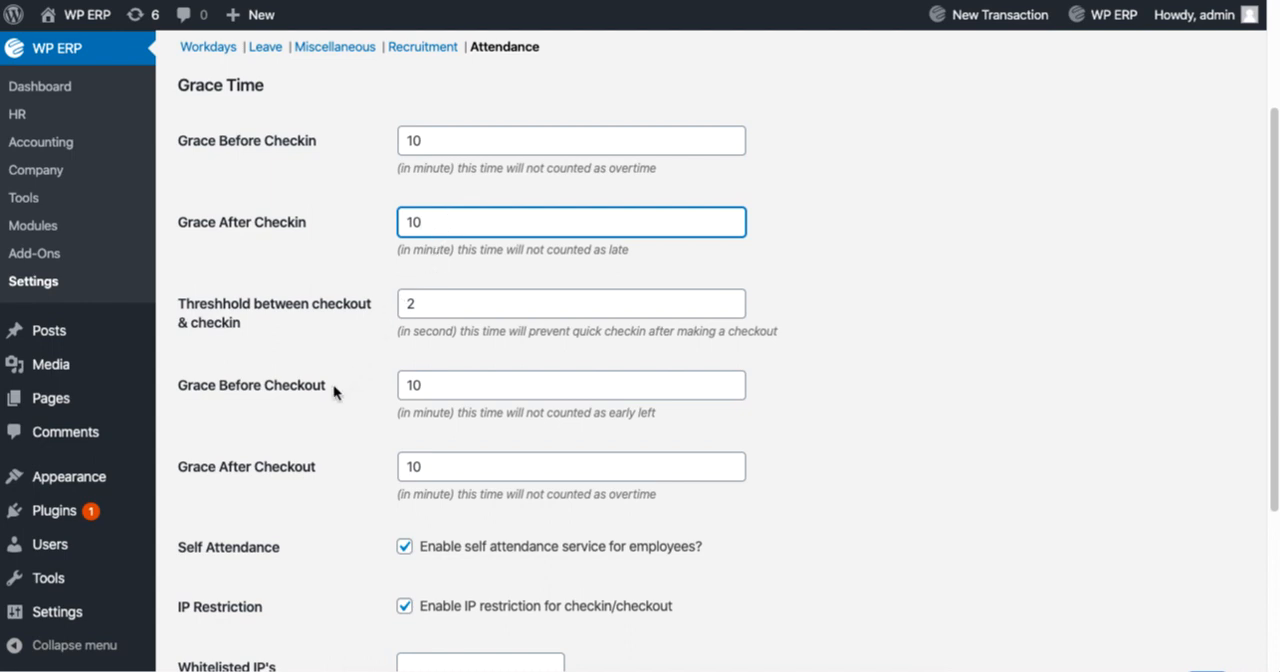
pyautogui.doubleClick(250, 384)
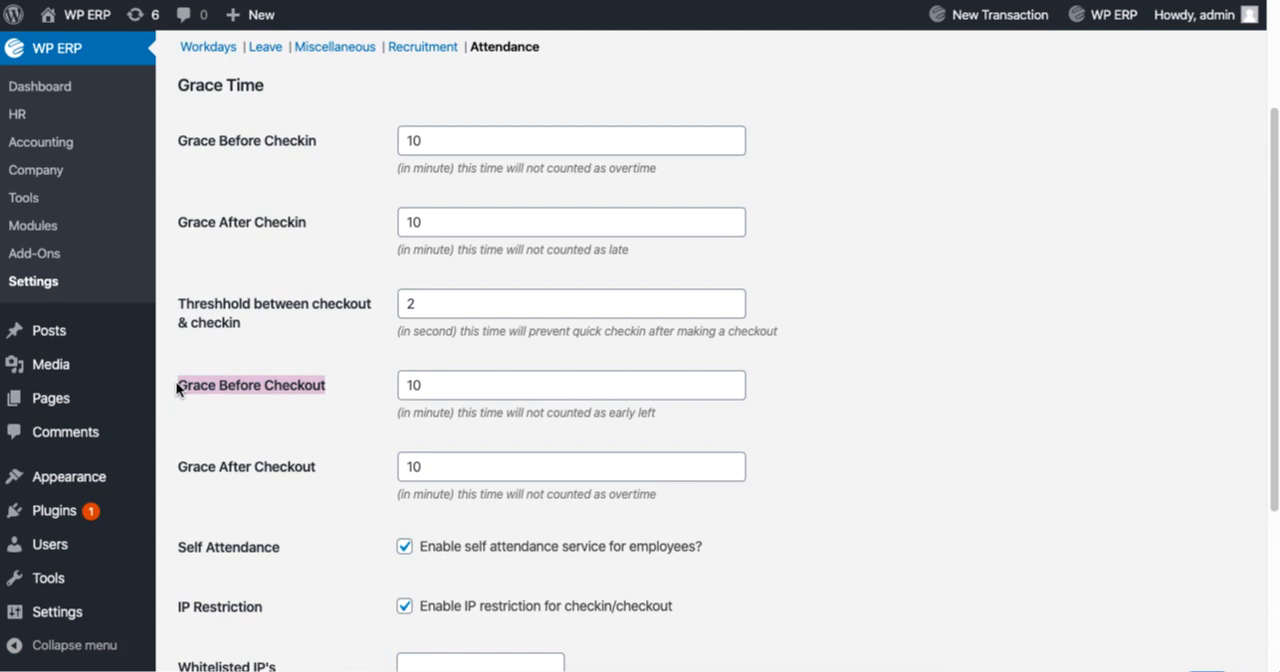
pyautogui.click(572, 384)
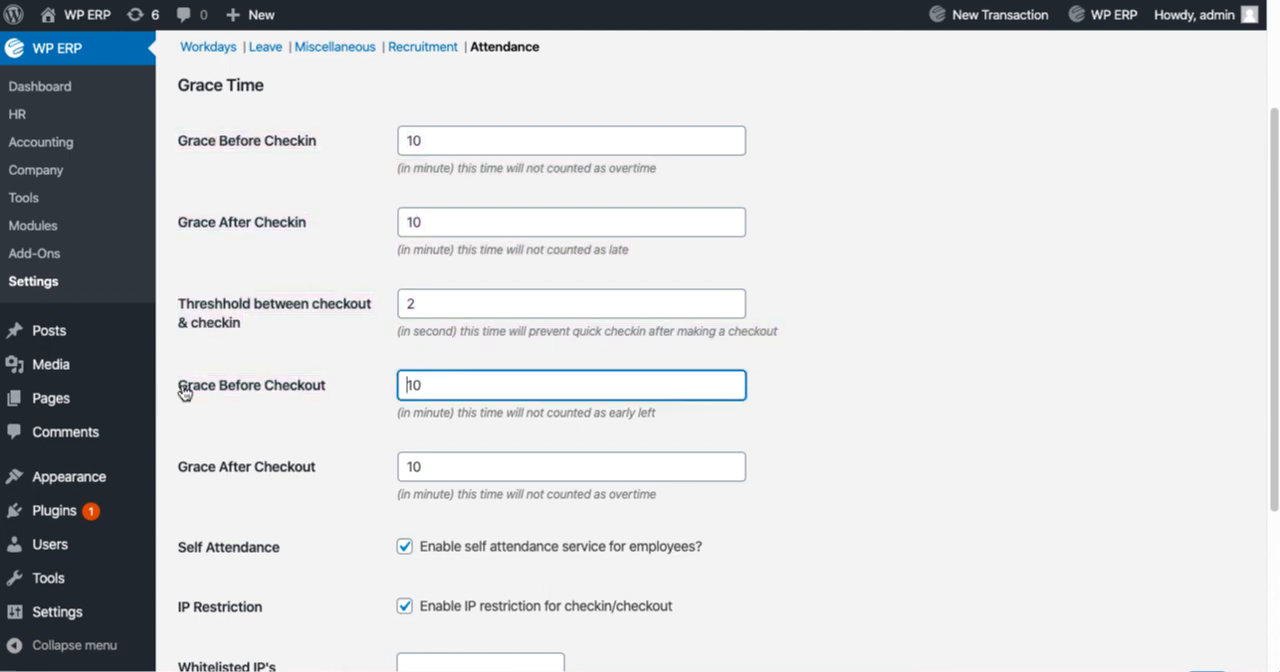
pyautogui.moveTo(204, 384)
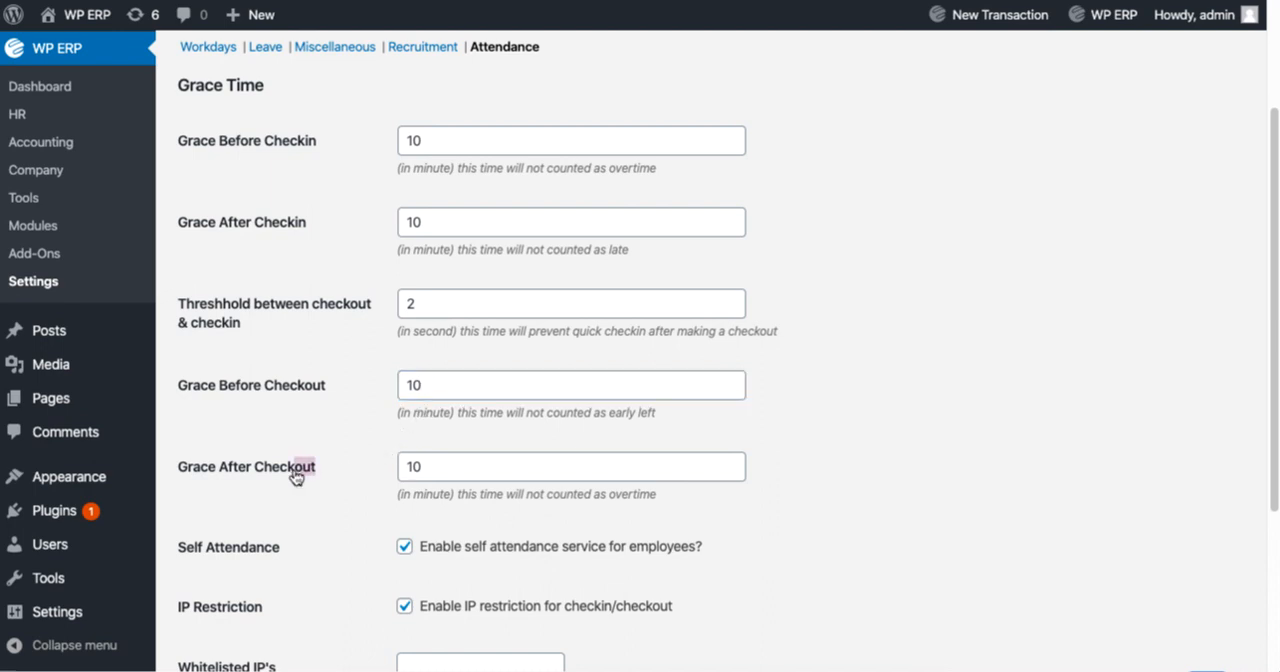
pyautogui.doubleClick(246, 468)
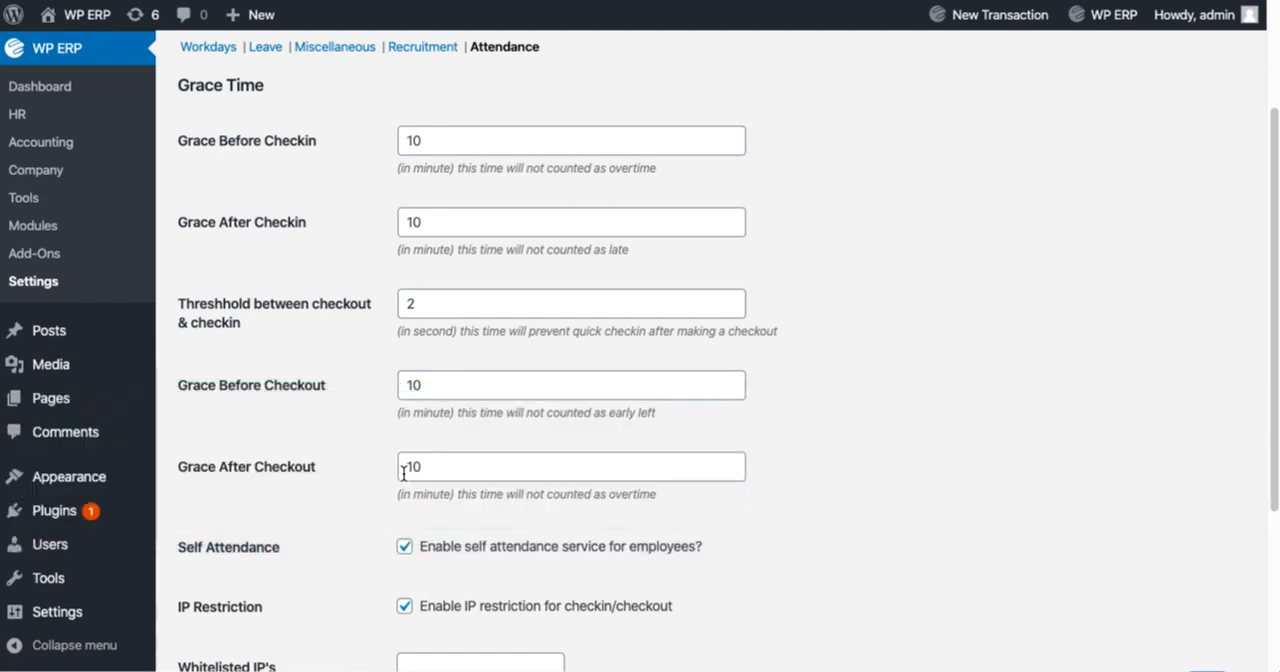
pyautogui.click(570, 468)
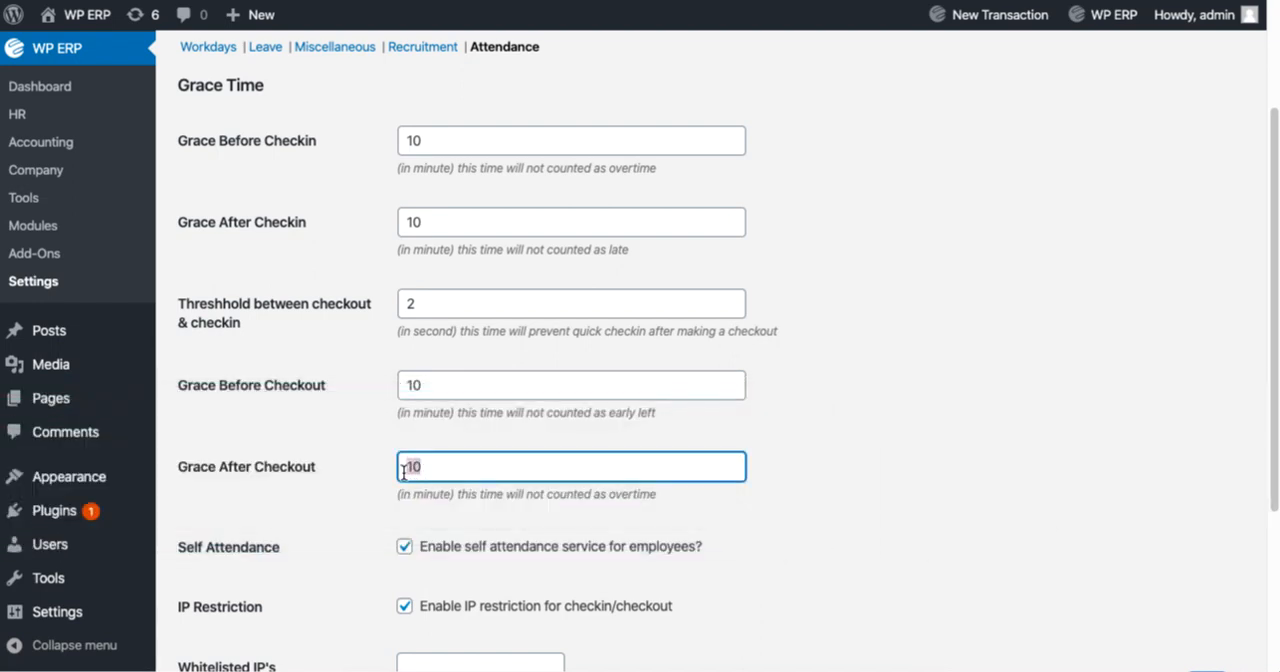
pyautogui.scroll(-3)
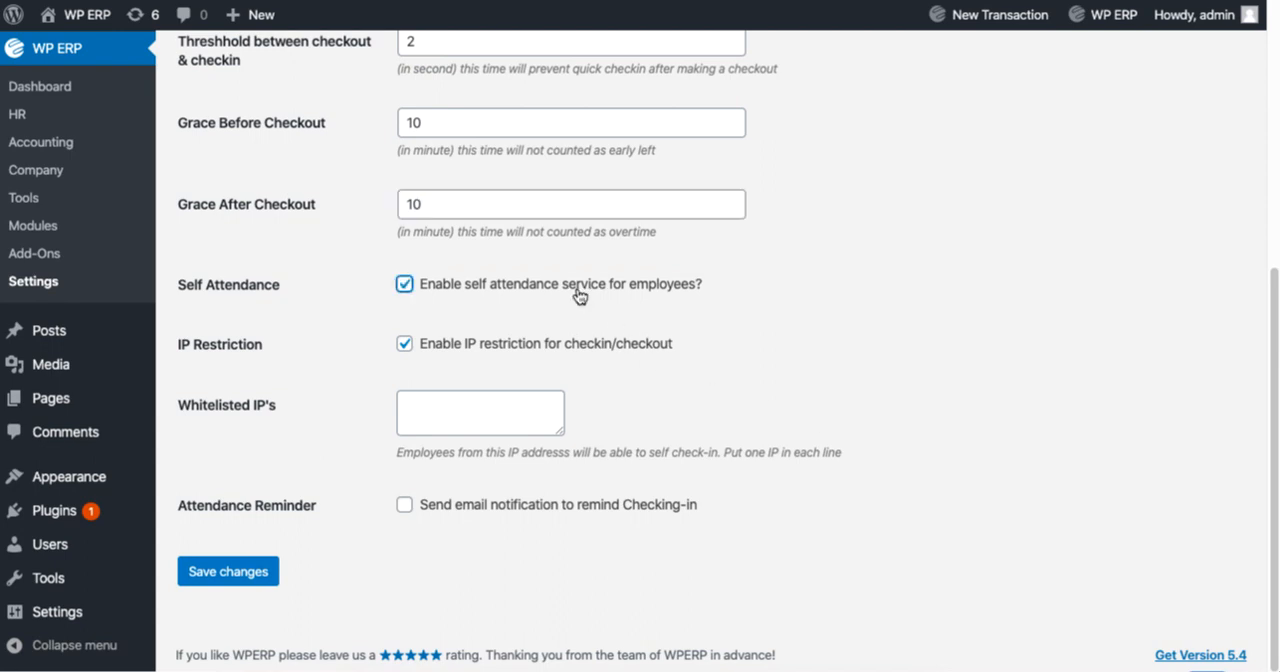
pyautogui.moveTo(568, 352)
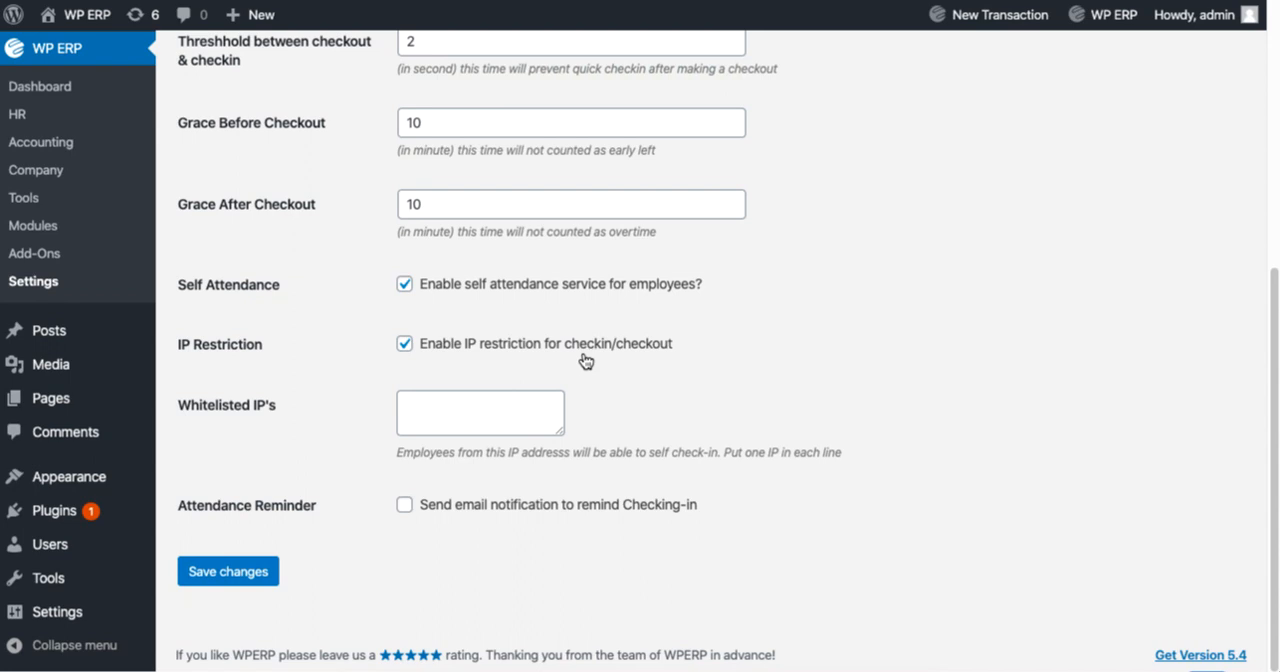
pyautogui.click(404, 344)
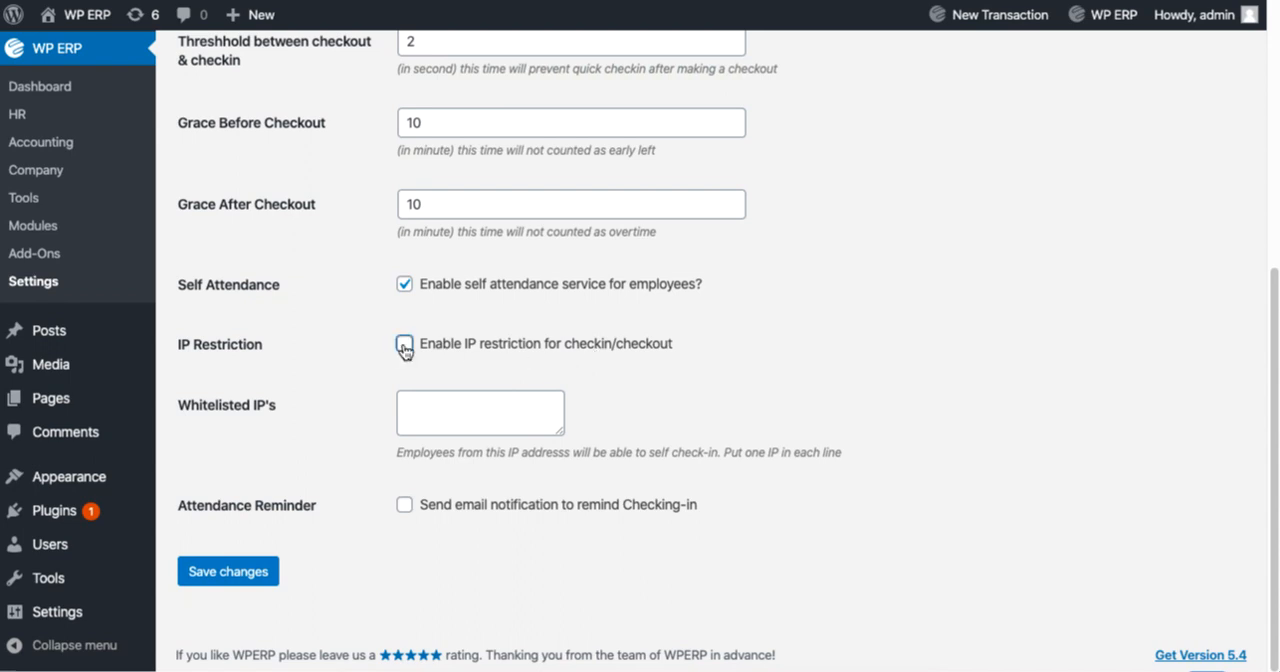
pyautogui.click(404, 344)
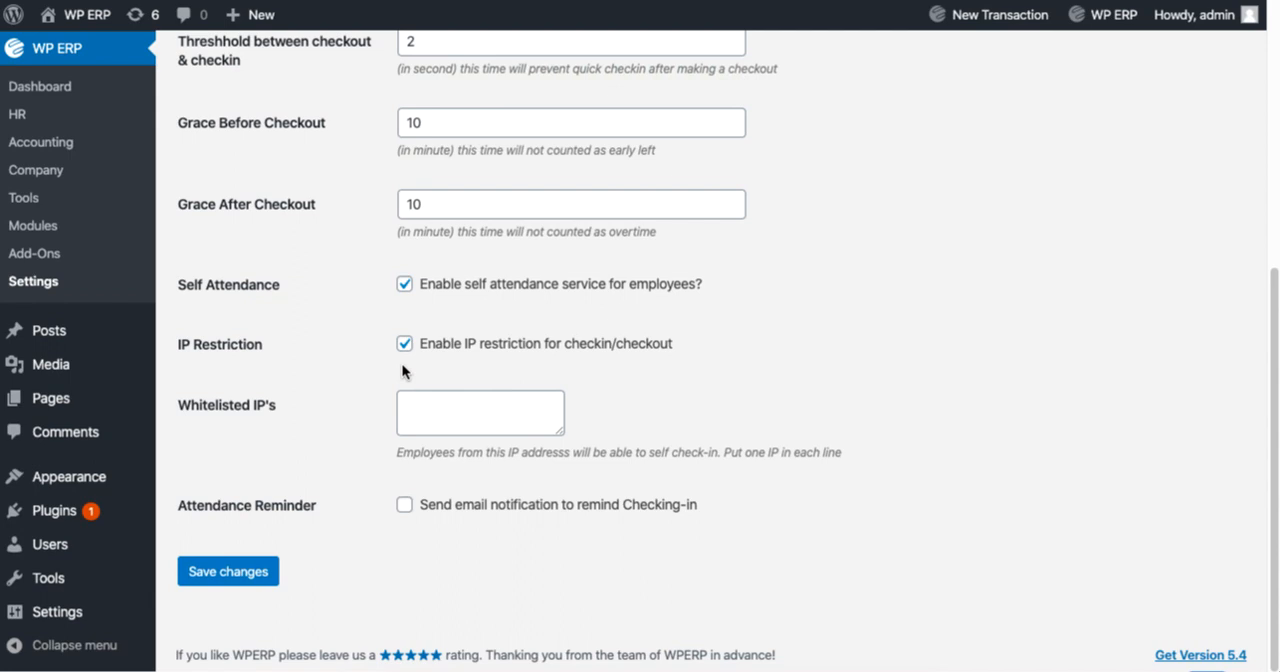
pyautogui.write('192.168.0.1')
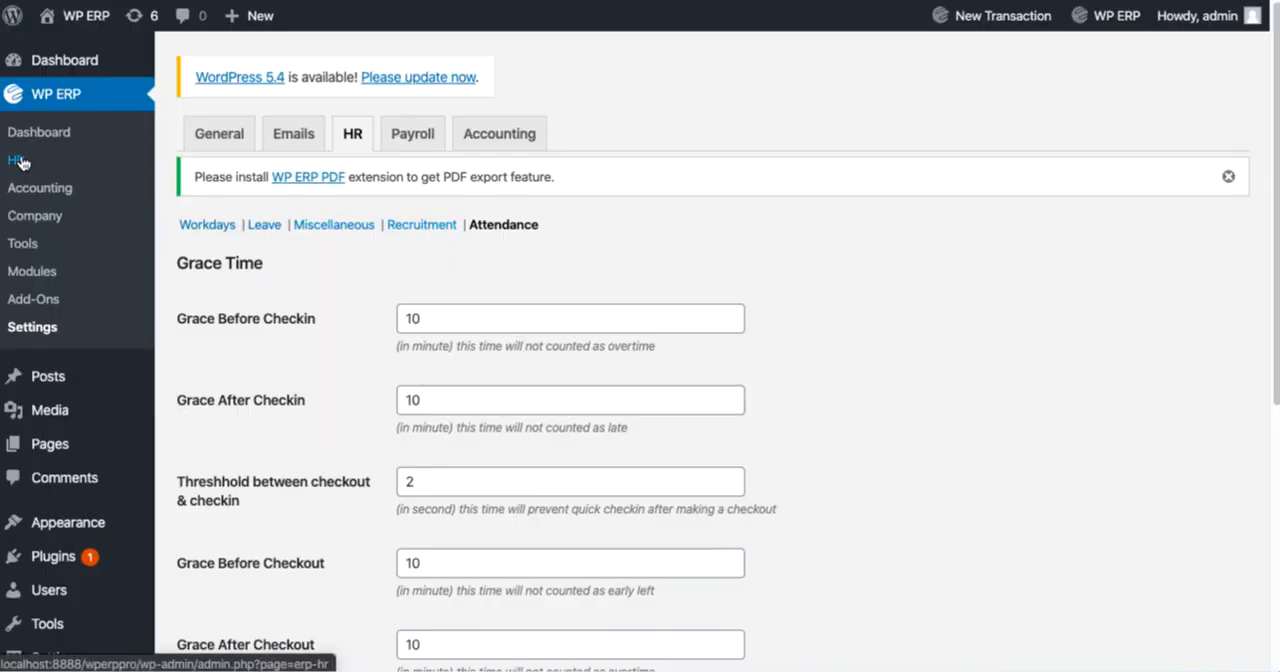
# - Return to the HR Management overview showing 5 employees and 4 departments
pyautogui.click(16, 160)
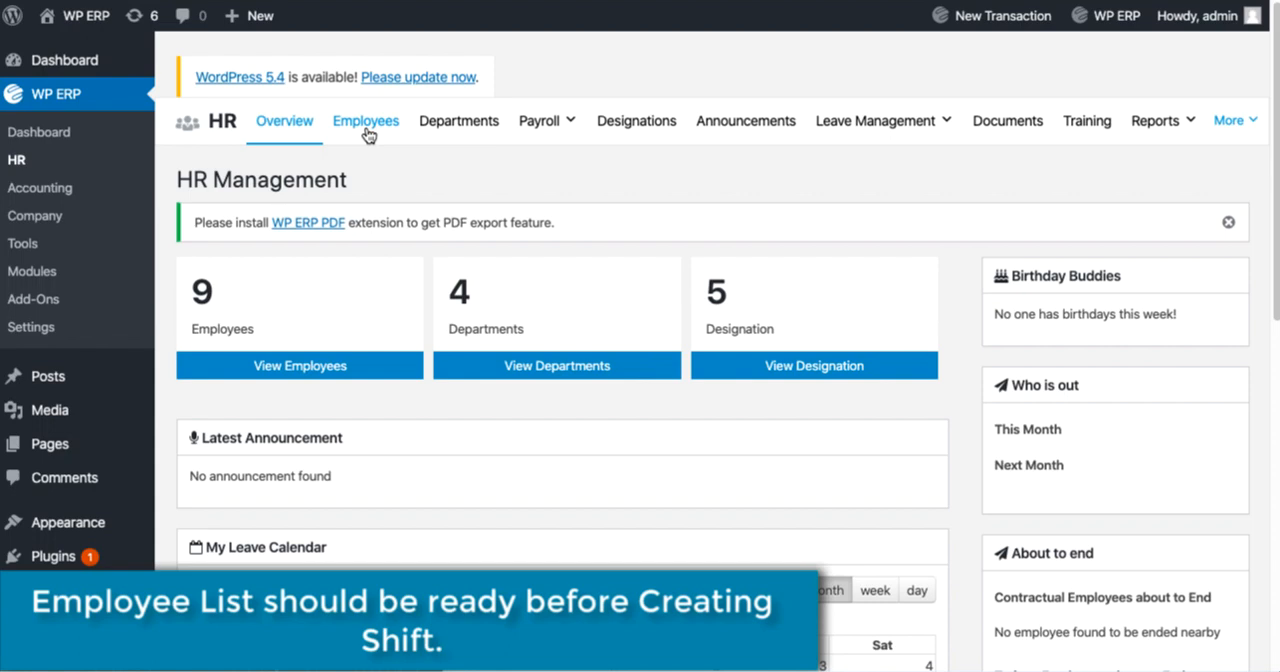
pyautogui.click(364, 120)
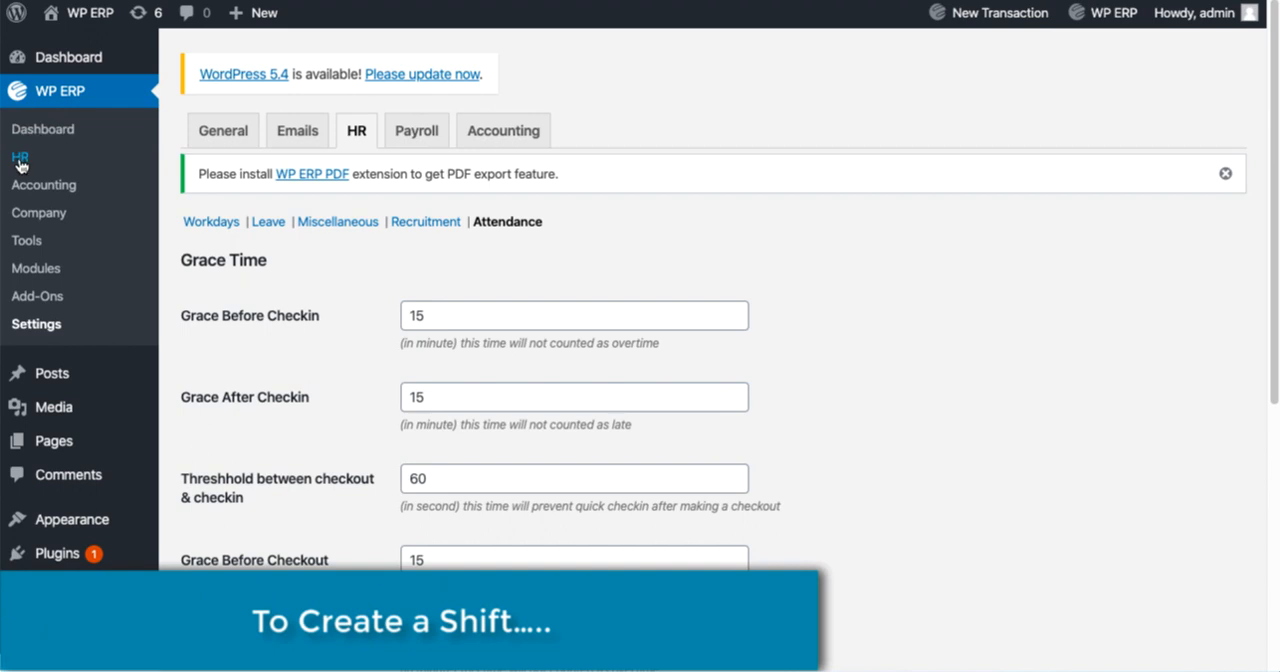
pyautogui.click(20, 156)
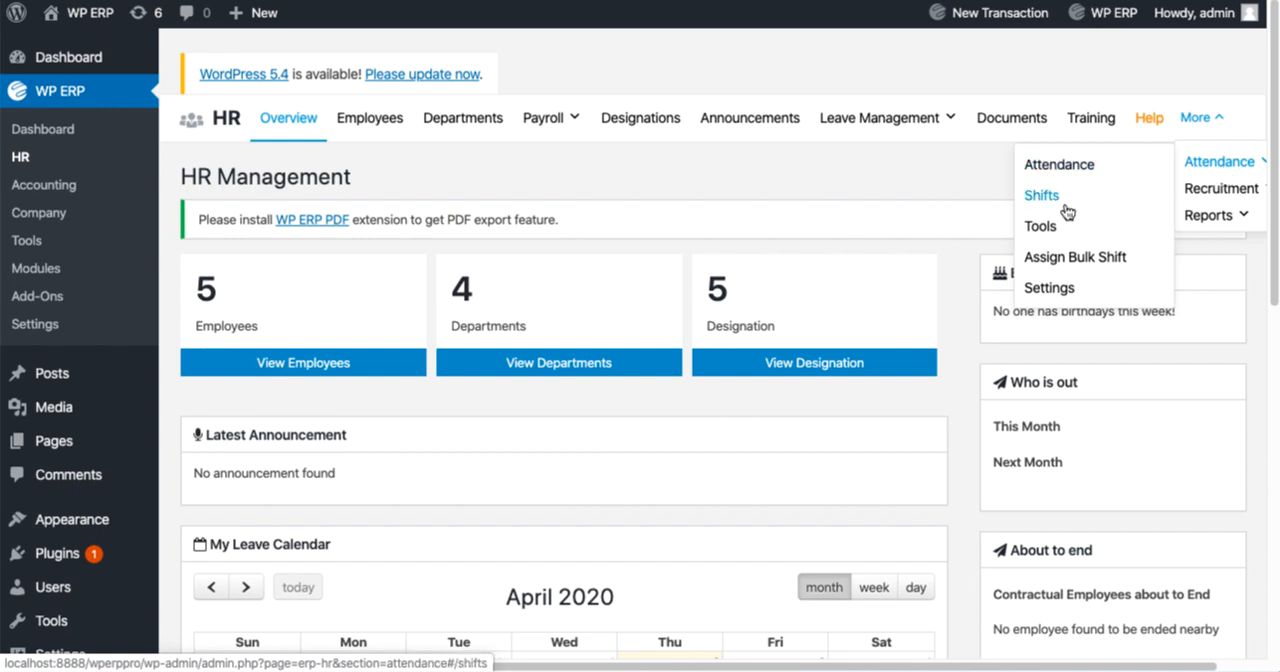
# - Add an Evening shift, 05:00 PM to 08:00 PM, with Saturday and Sunday holidays, and save it
pyautogui.click(1040, 196)
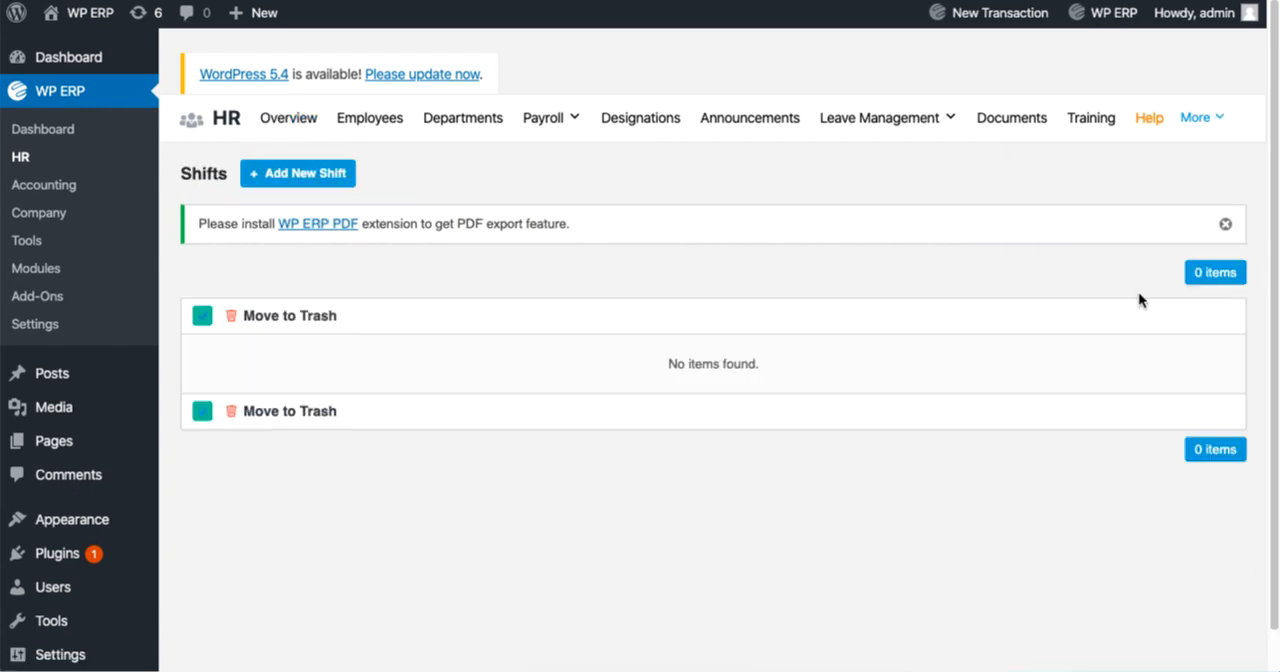
pyautogui.click(296, 172)
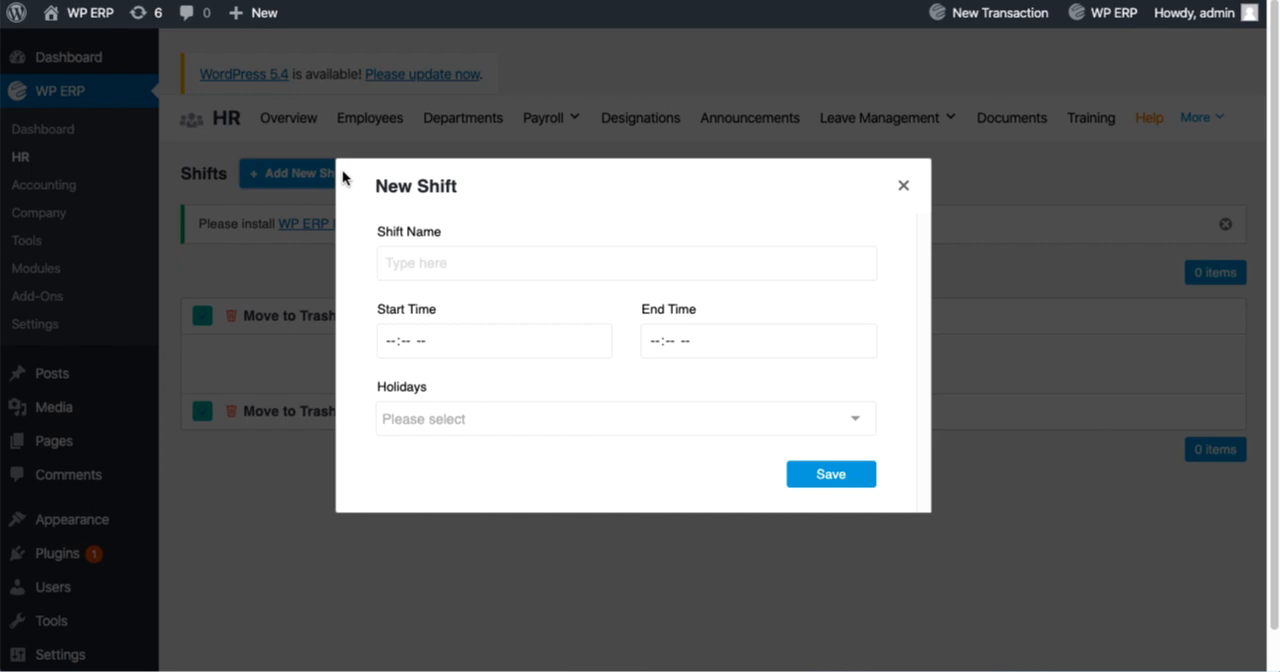
pyautogui.write('Evening')
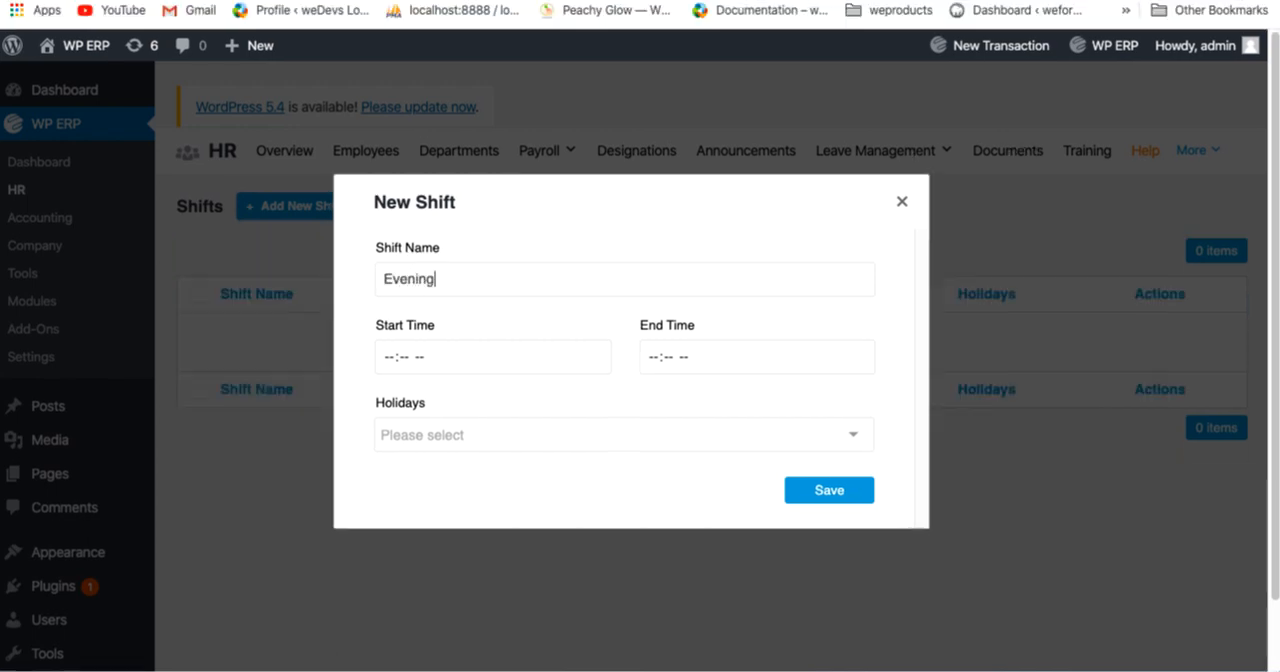
pyautogui.click(492, 356)
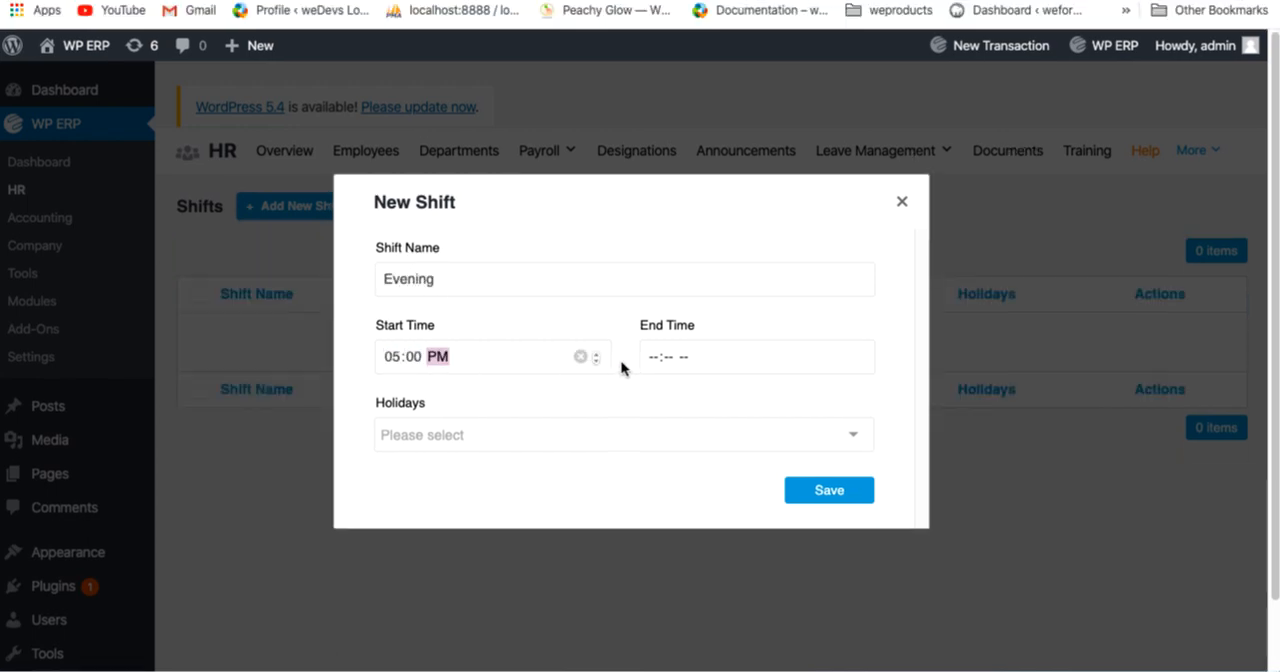
pyautogui.click(740, 356)
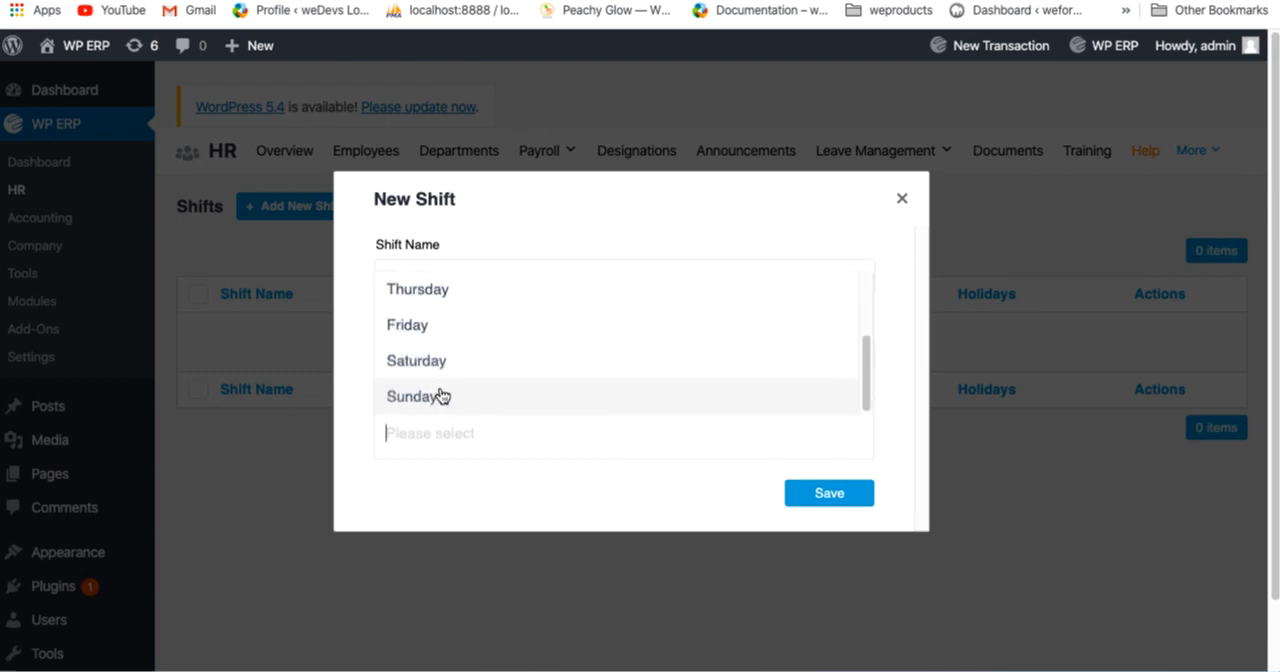
pyautogui.click(416, 360)
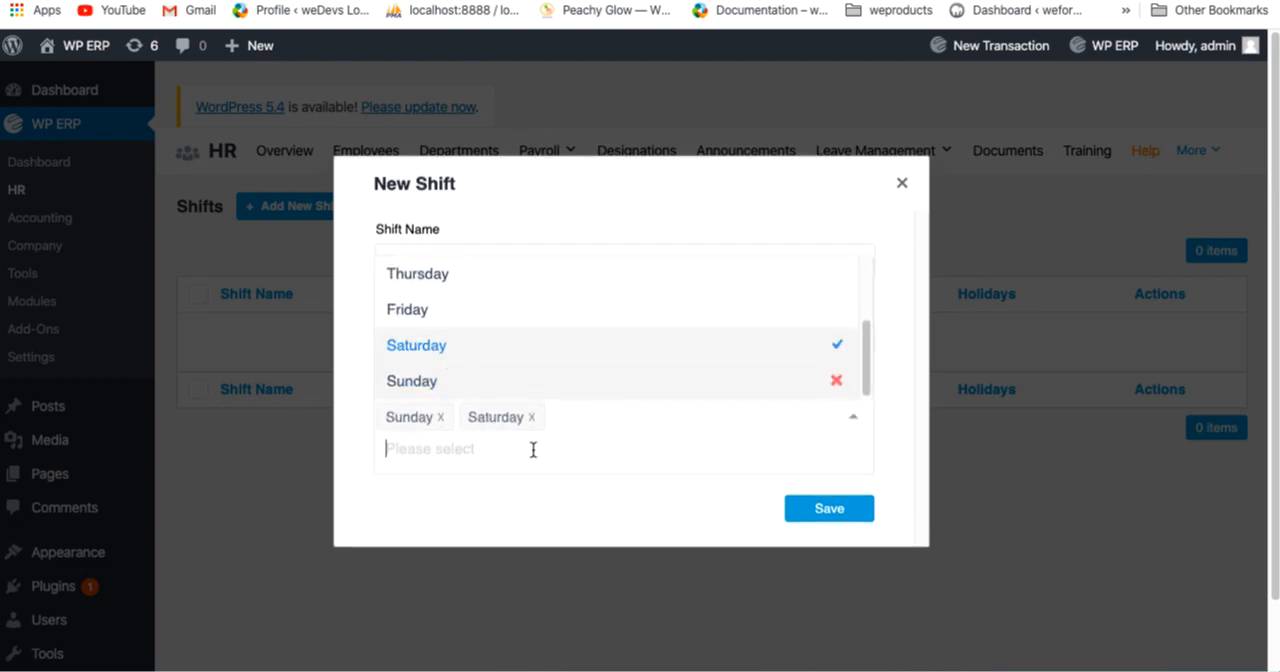
pyautogui.click(828, 508)
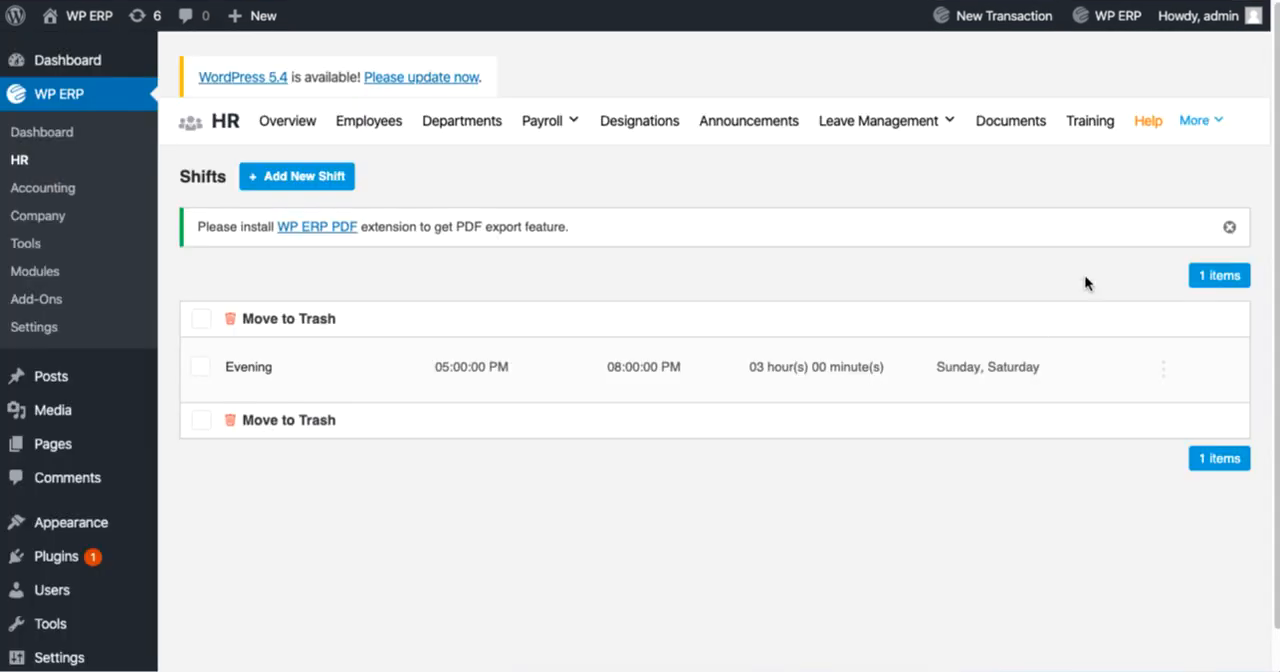
# - In Assign Bulk Shift, select the unassigned teachers and choose Evening as the bulk action
pyautogui.click(1192, 120)
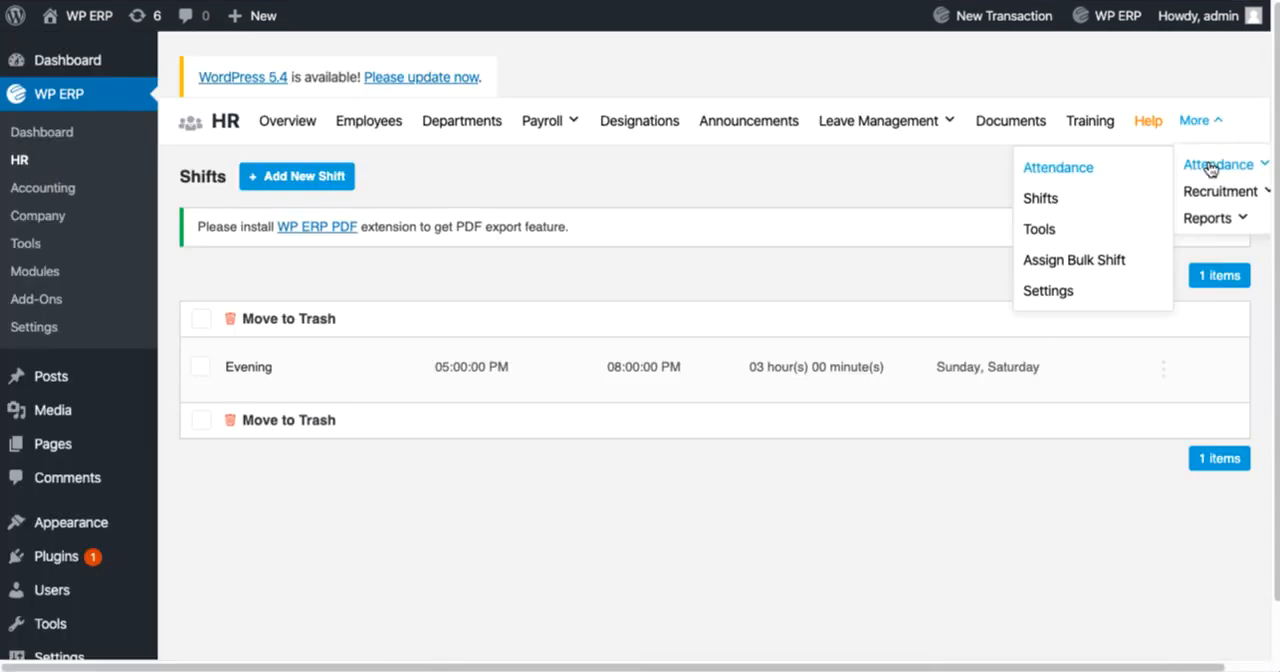
pyautogui.moveTo(1074, 264)
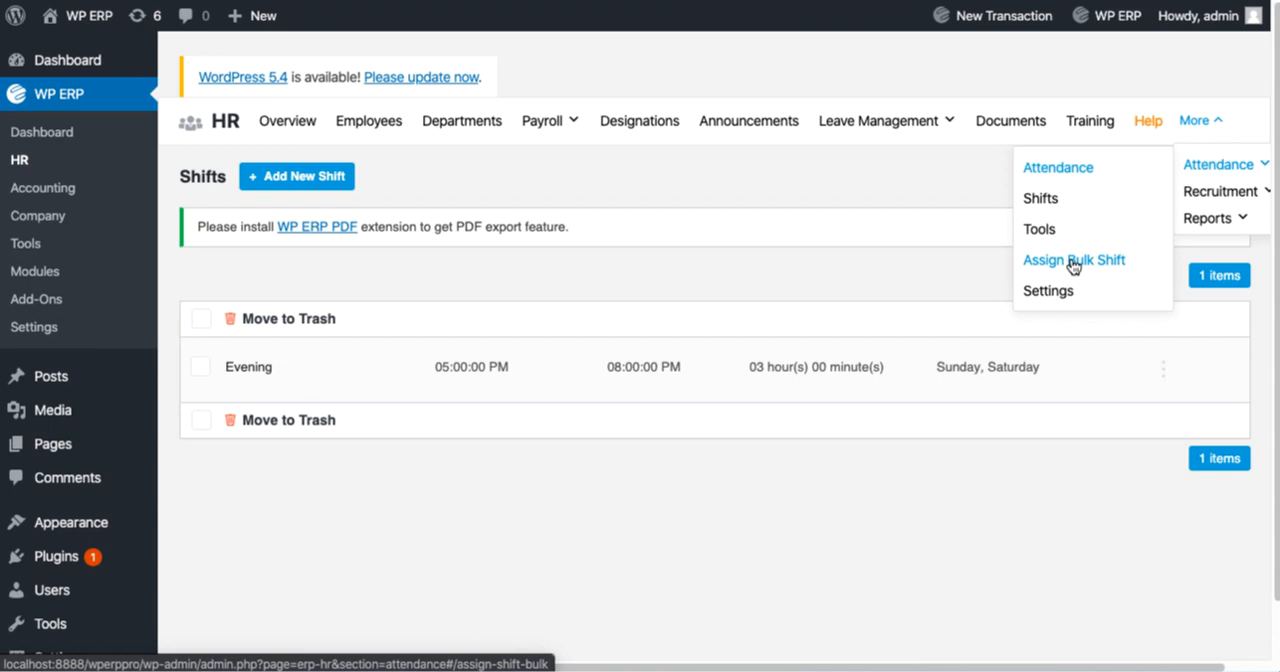
pyautogui.click(1076, 260)
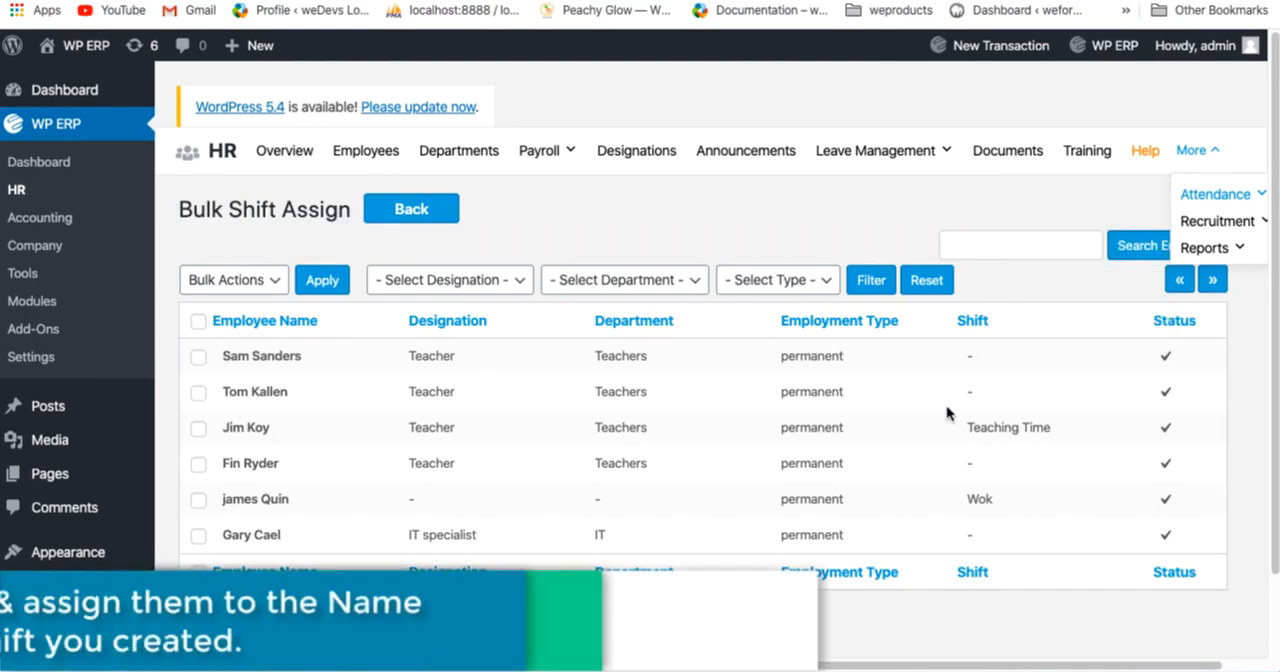
pyautogui.moveTo(200, 468)
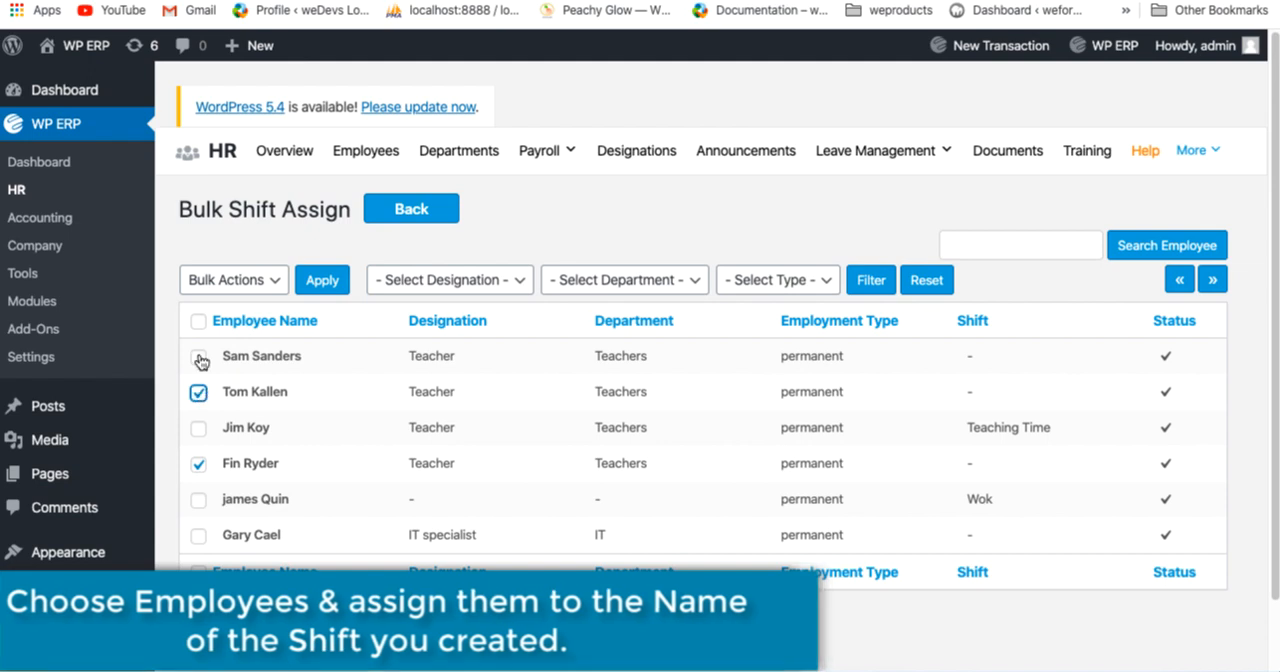
pyautogui.click(232, 280)
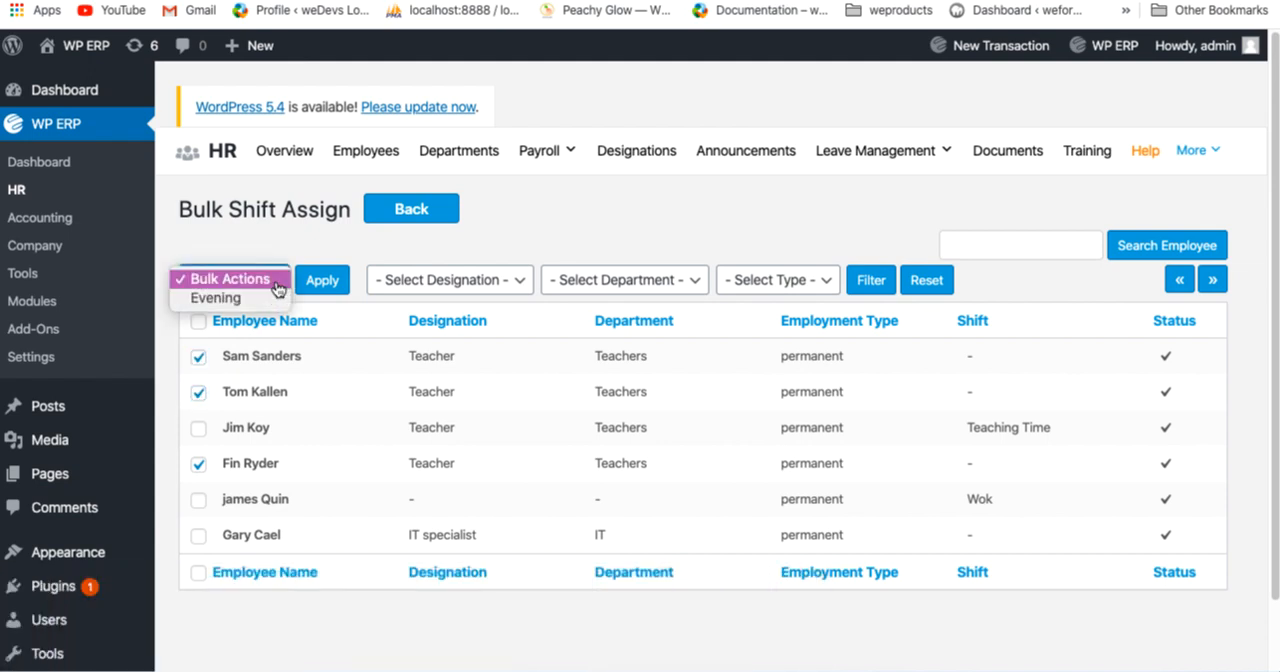
pyautogui.click(216, 298)
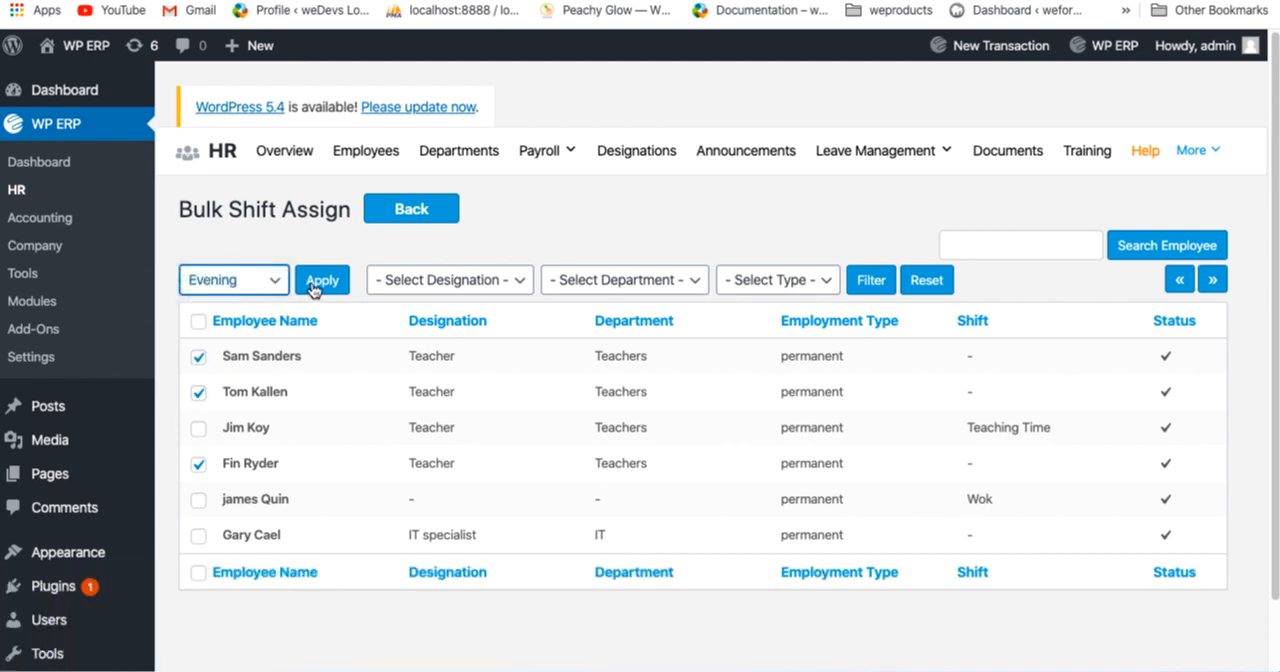
pyautogui.click(322, 280)
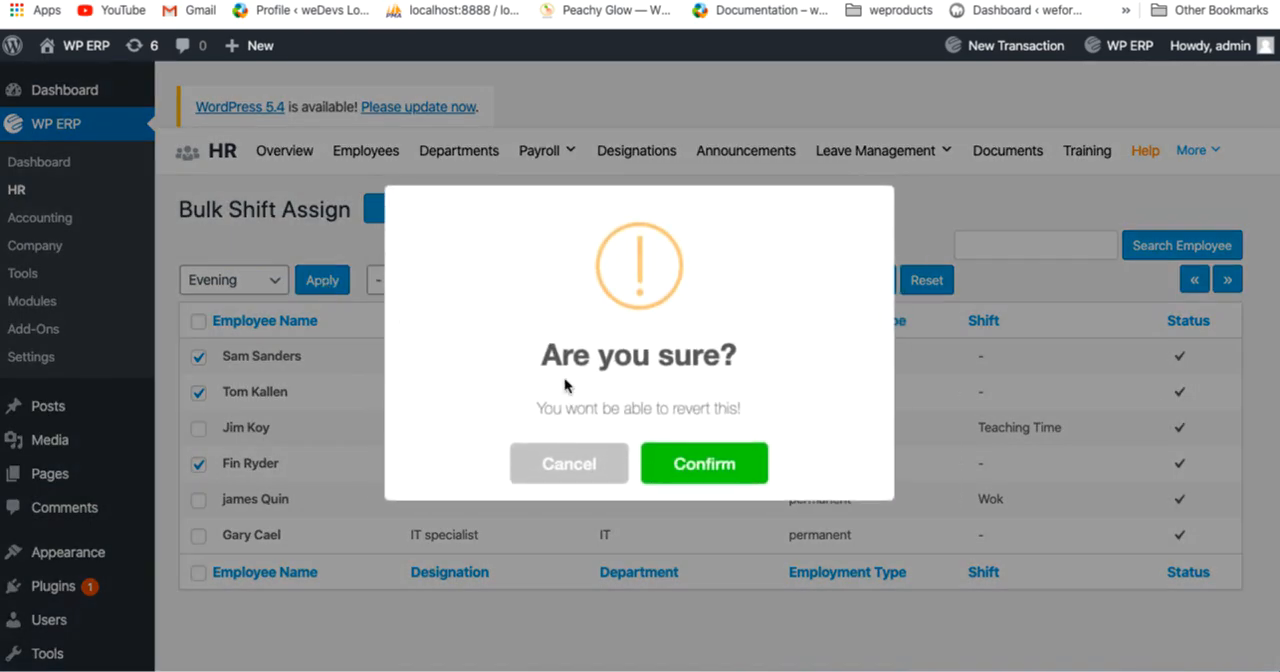
pyautogui.click(704, 464)
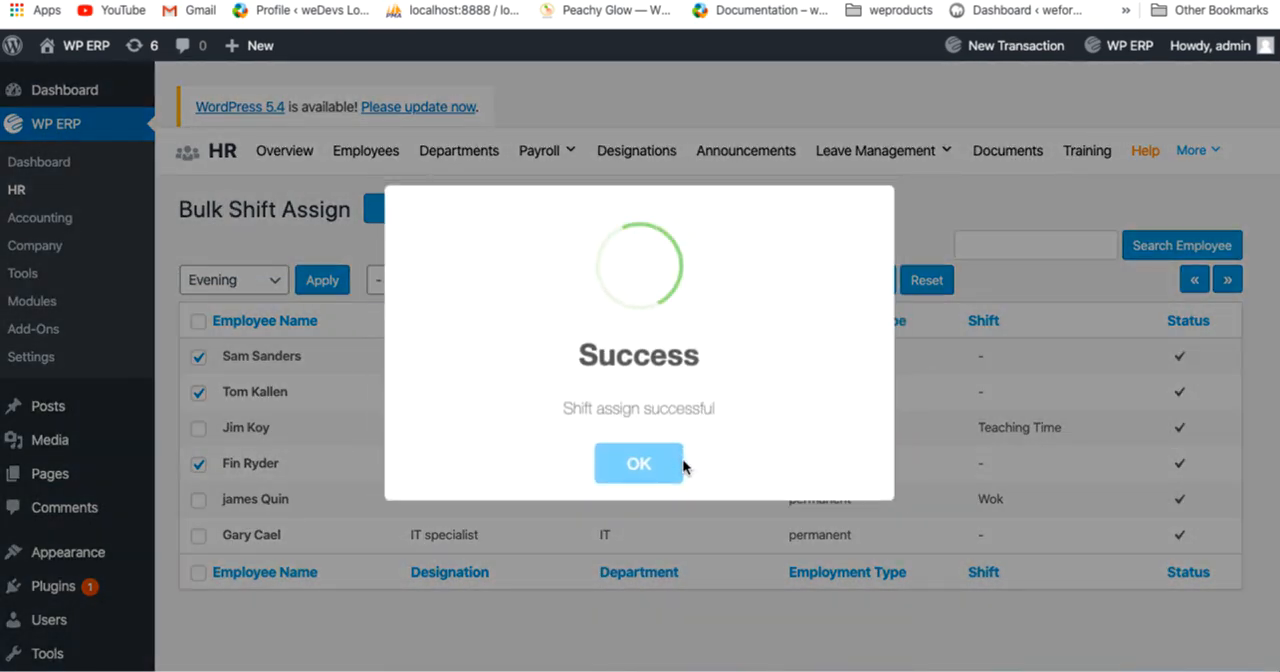
pyautogui.click(638, 464)
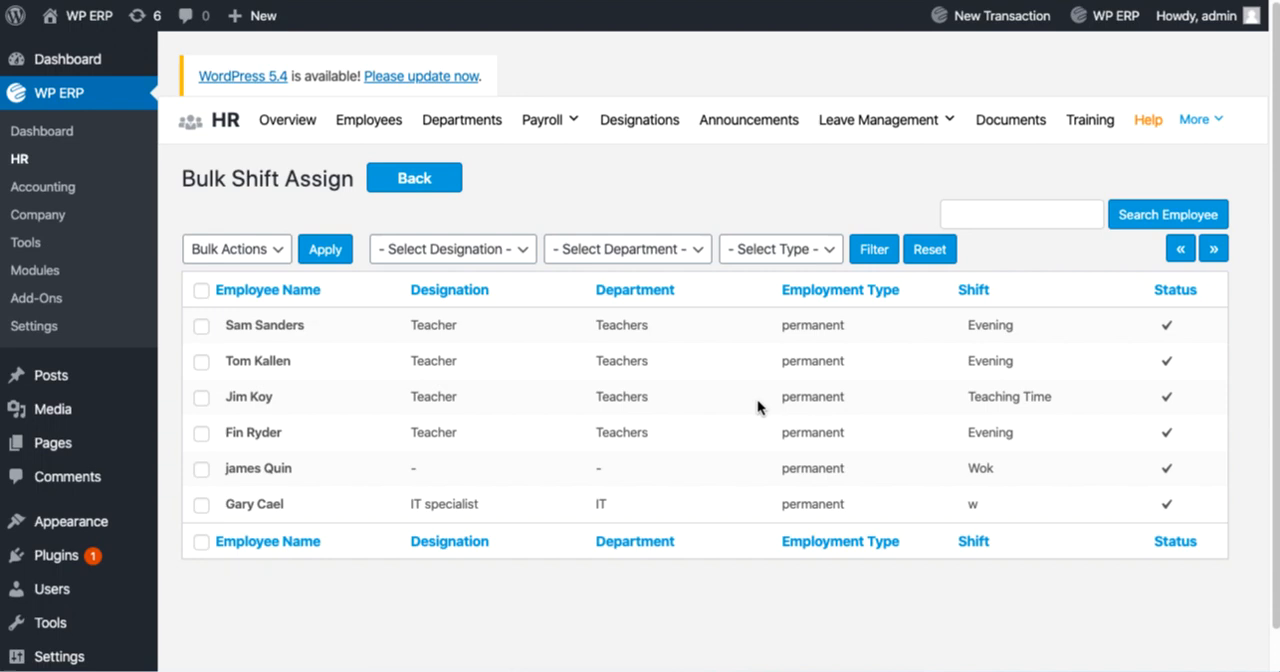
pyautogui.click(1196, 120)
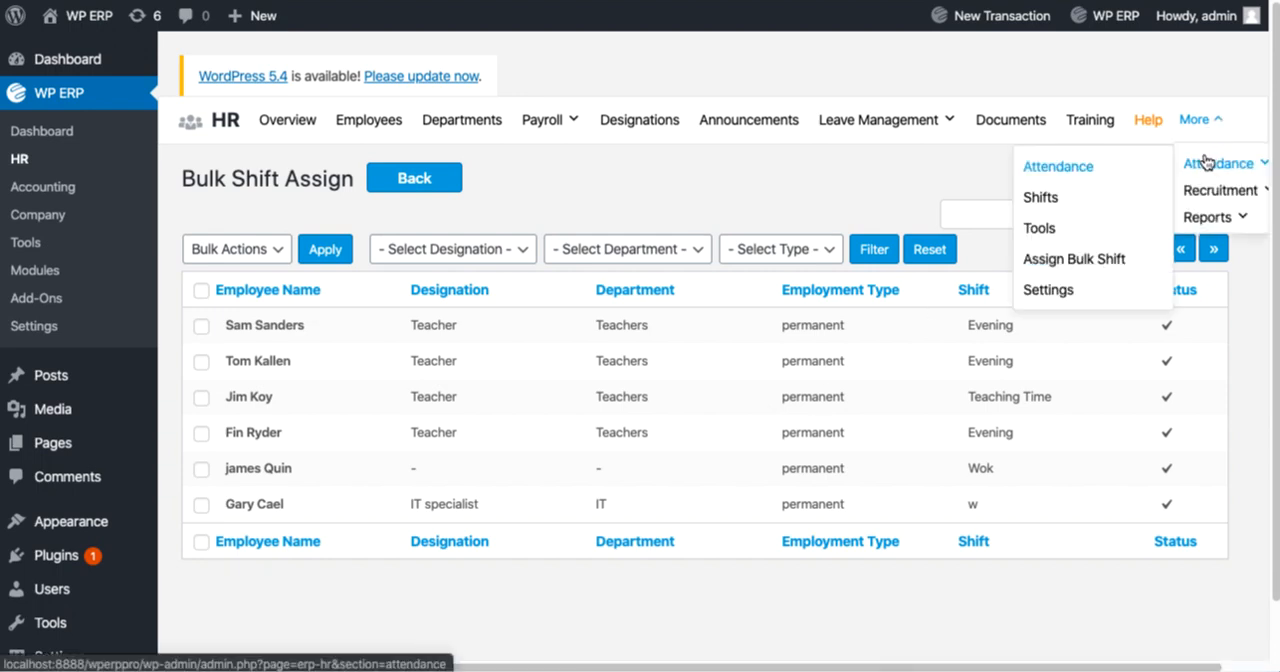
# - Generate the Evening shift from 02/04/2020 for its employees, overwriting existing shifts
pyautogui.click(1040, 196)
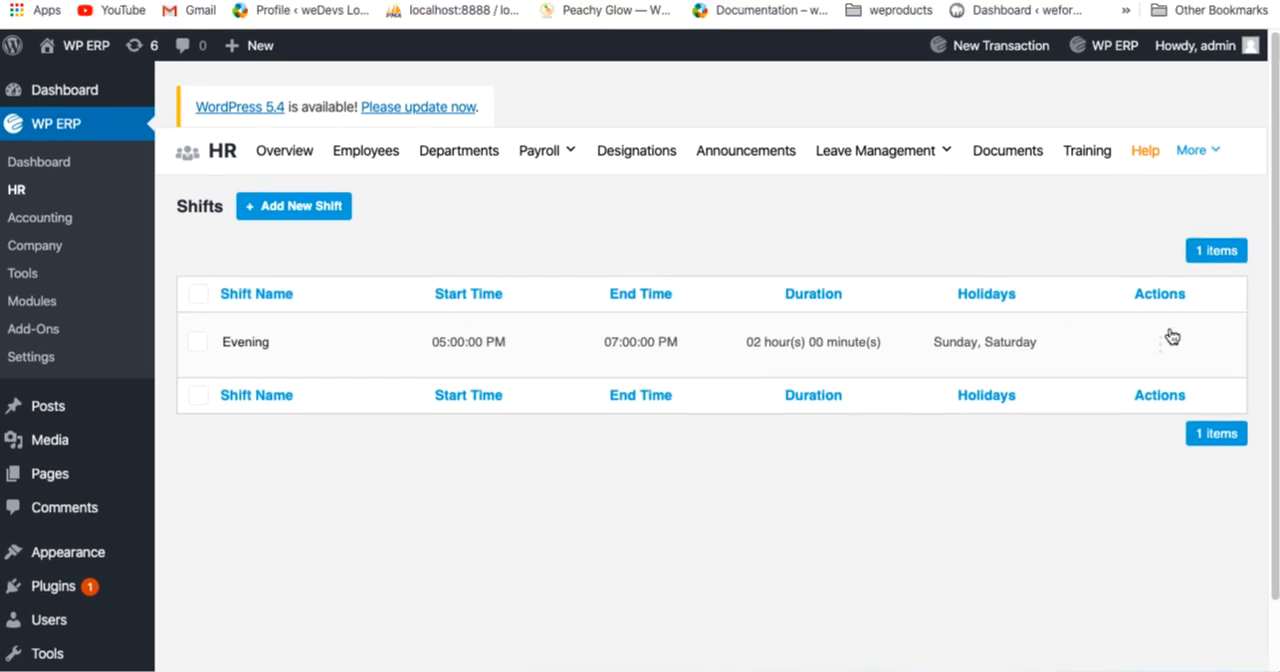
pyautogui.click(1168, 336)
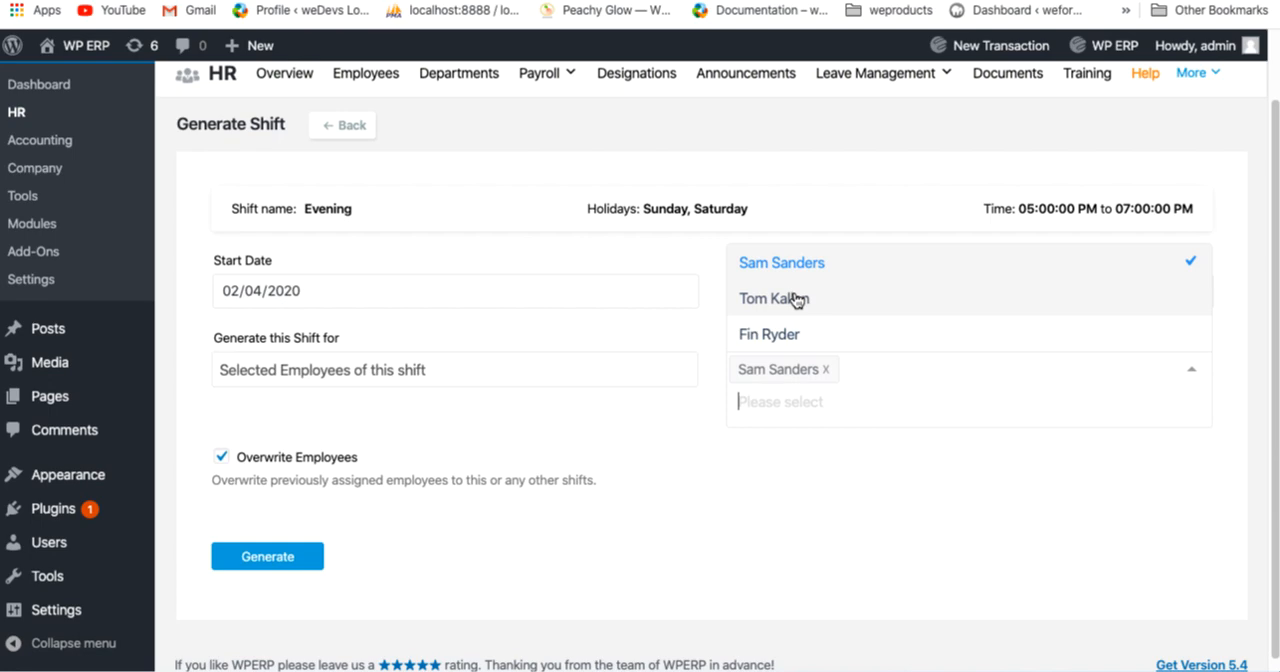
pyautogui.click(268, 556)
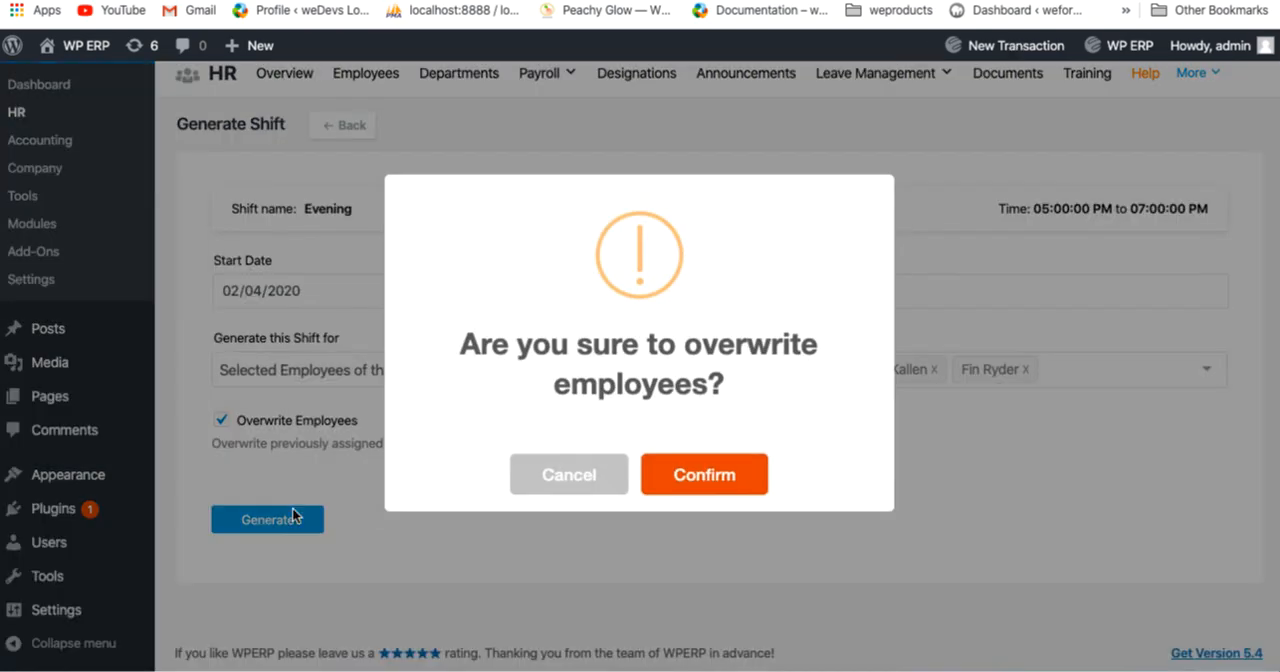
pyautogui.click(704, 474)
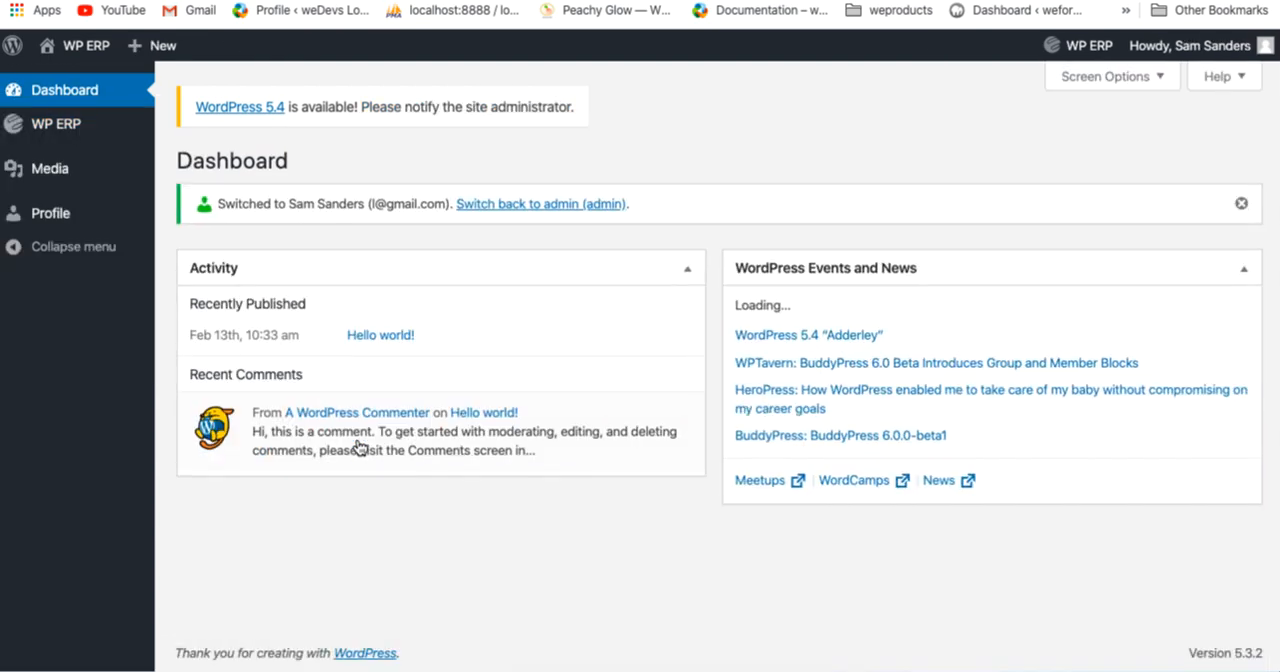
# - As the switched-in employee, view the HR overview's Attendance Status widget
pyautogui.click(56, 122)
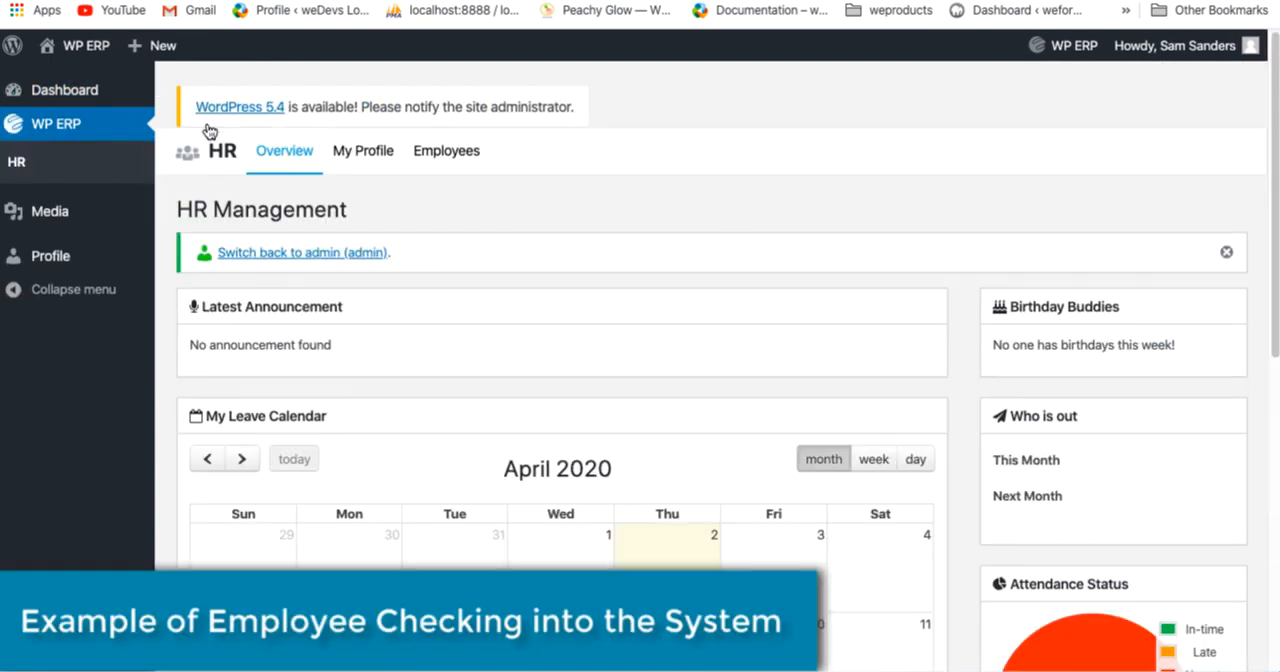
pyautogui.scroll(-3)
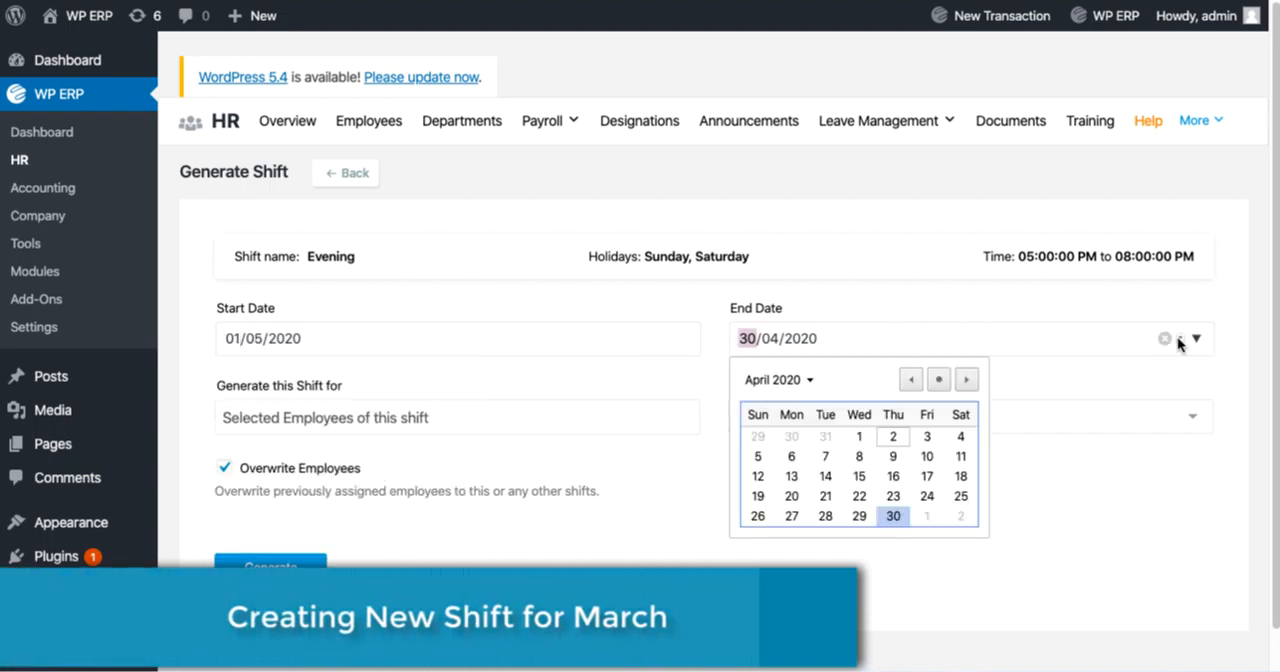
# - Generate the Evening shift ending in May 2020 and acknowledge the success message
pyautogui.click(940, 380)
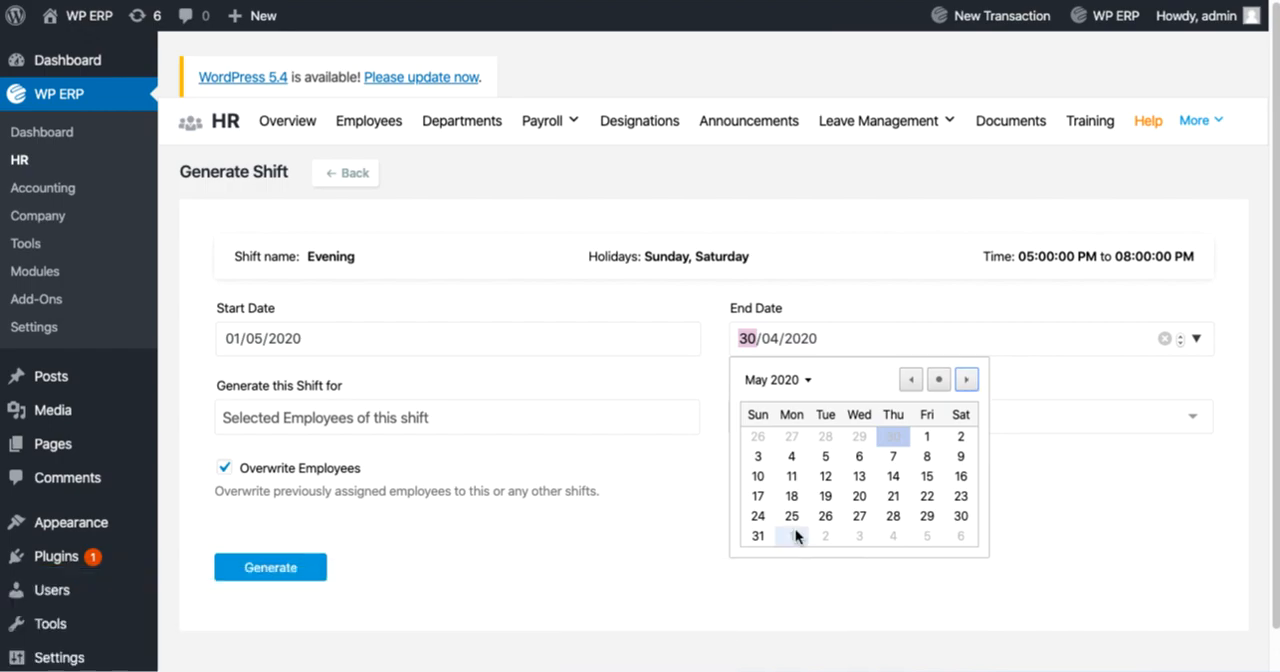
pyautogui.click(270, 566)
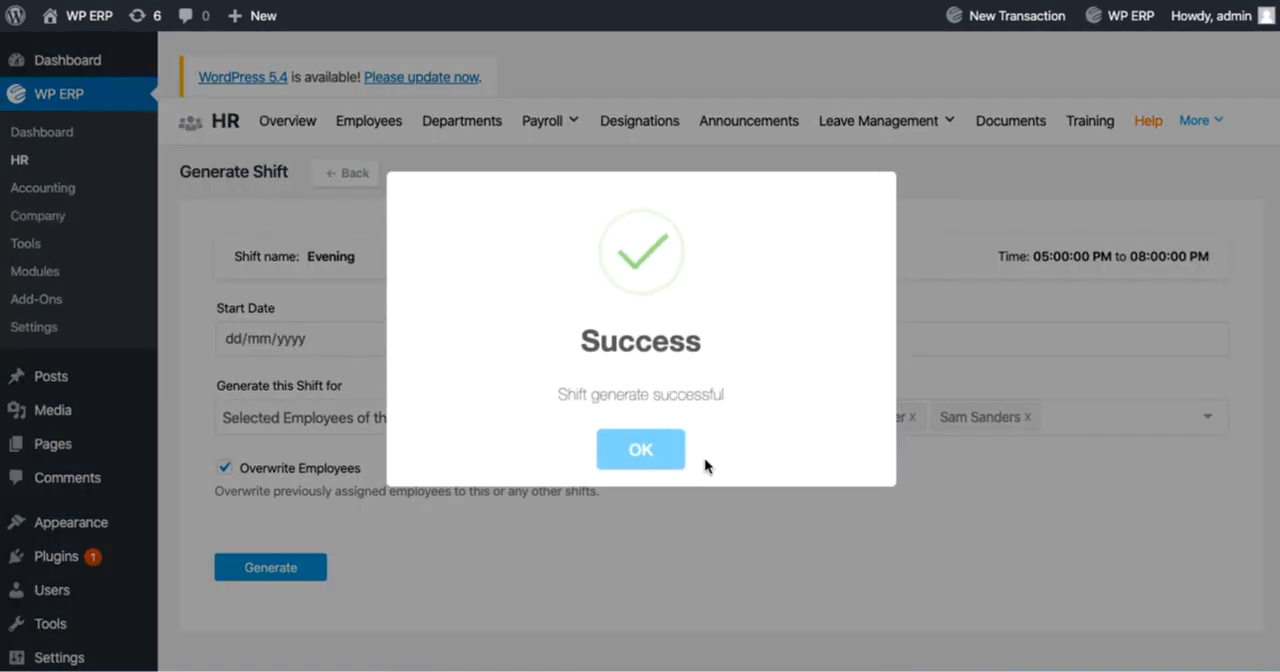
pyautogui.click(640, 448)
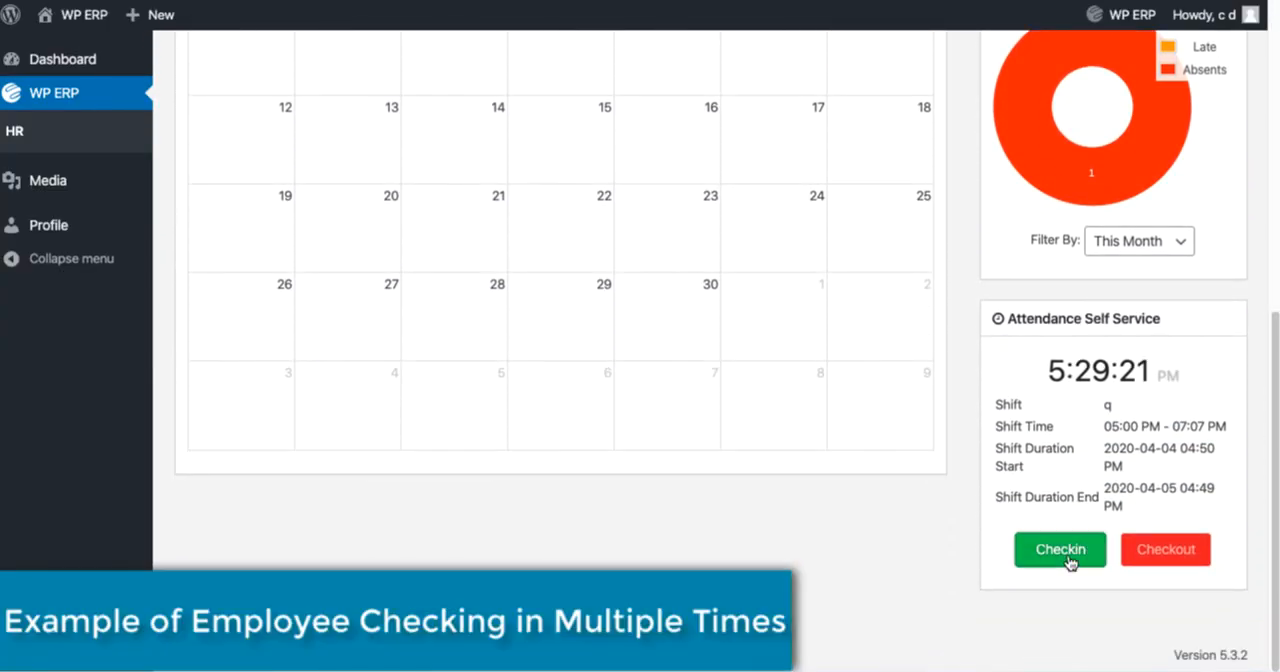
# - Check in to the current shift via Attendance Self Service, then check out
pyautogui.click(1060, 548)
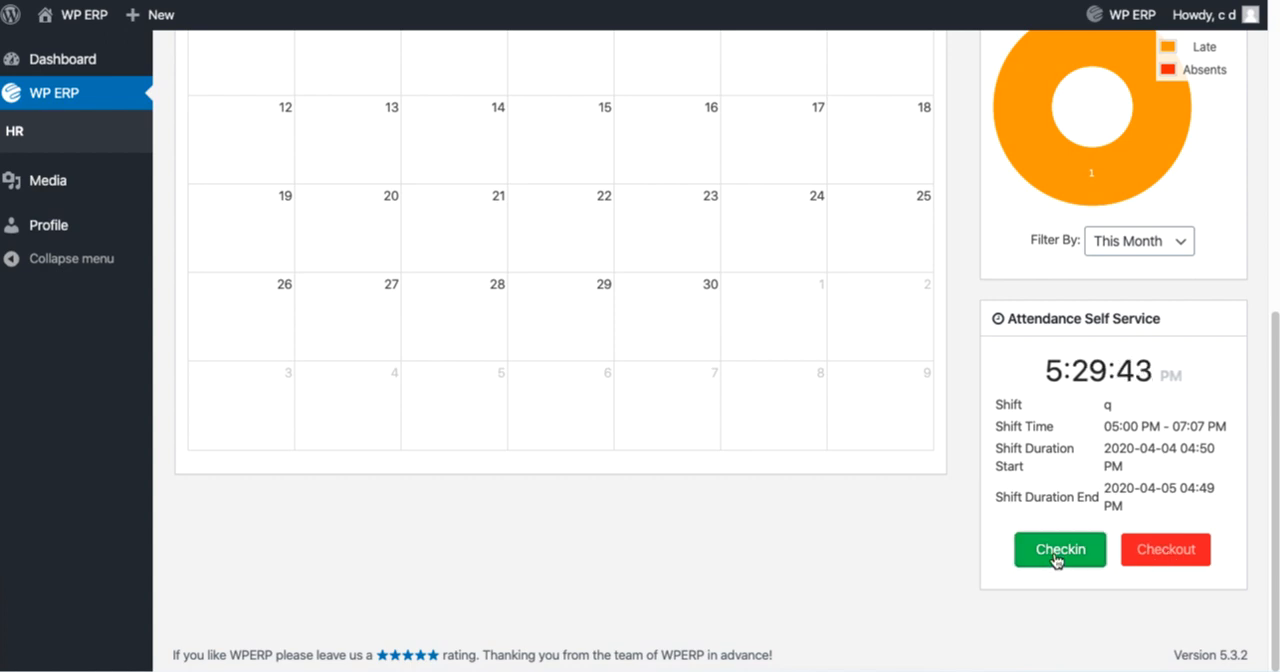
pyautogui.moveTo(1180, 556)
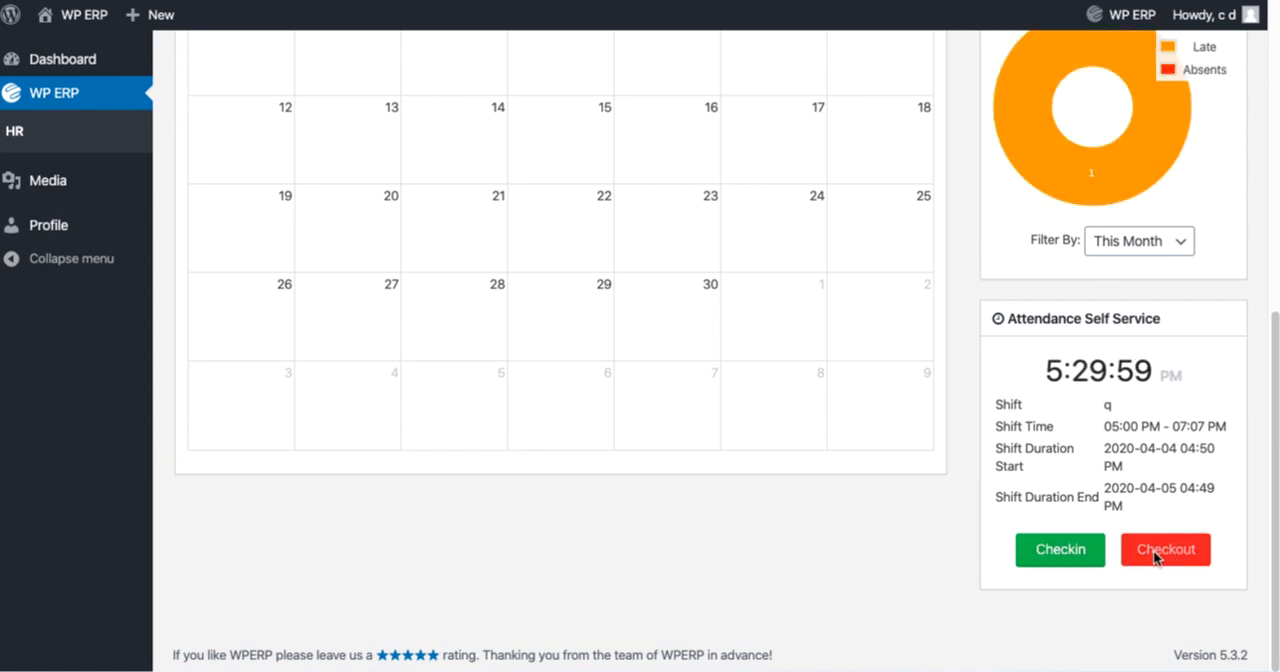
pyautogui.click(32, 328)
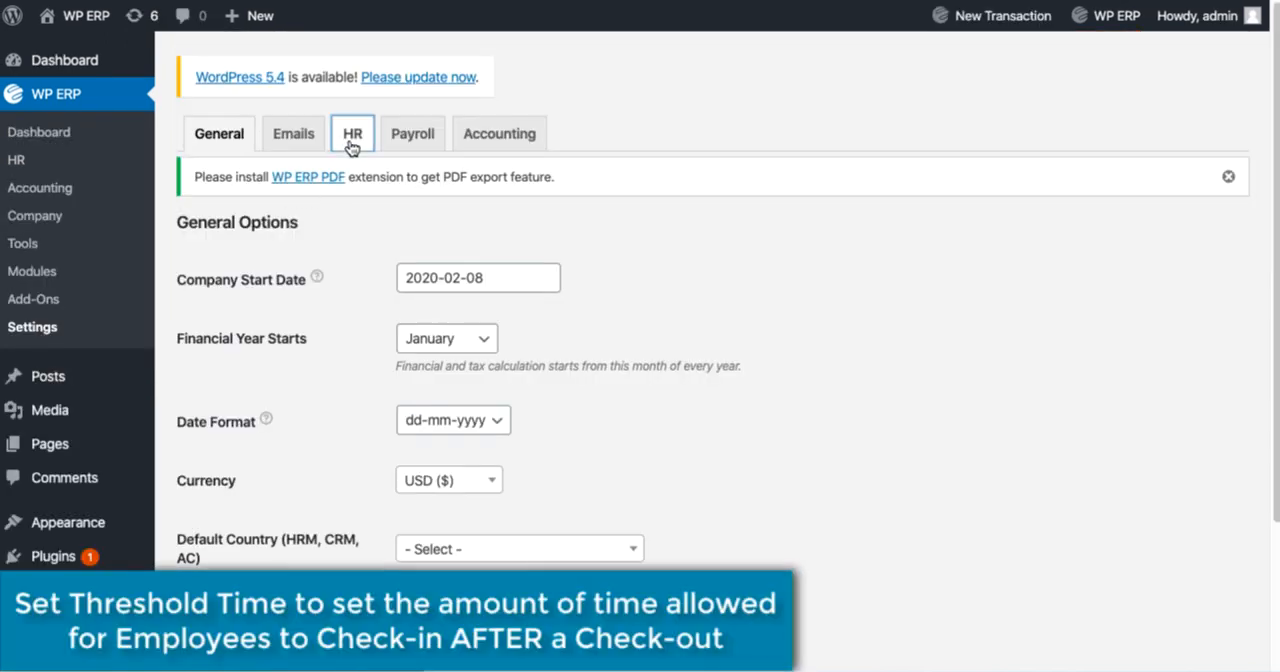
# - Show the Attendance section of the HR settings, where the check-in threshold is set
pyautogui.click(352, 132)
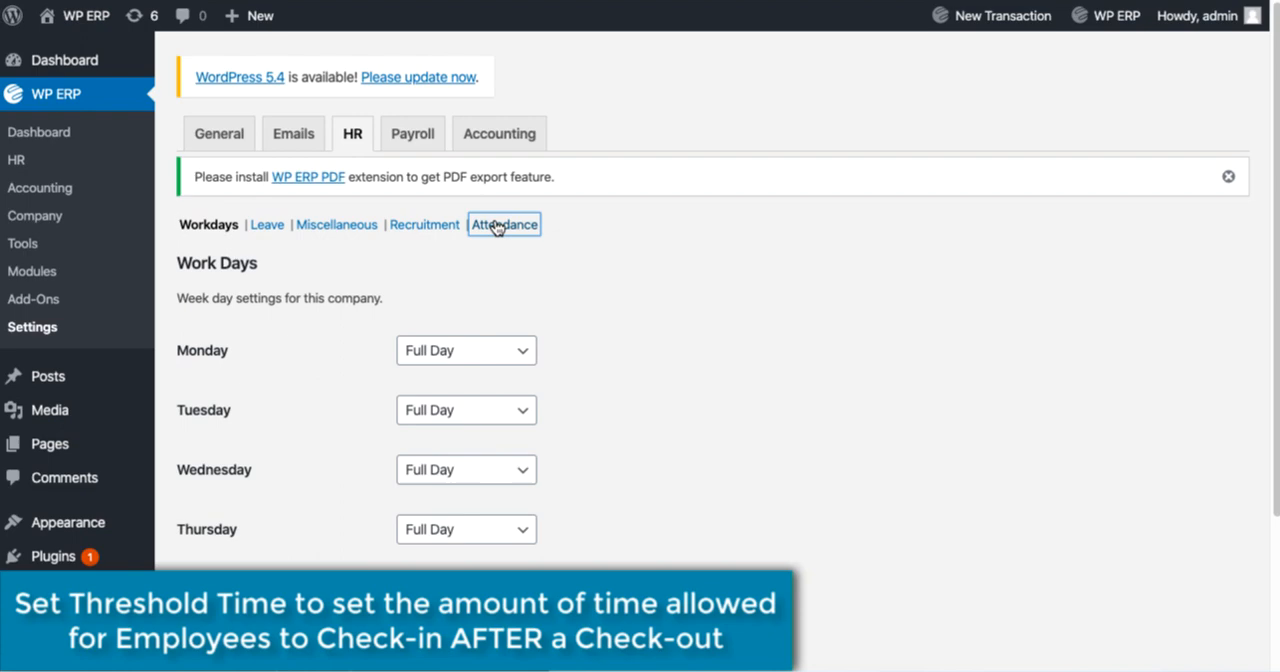
pyautogui.click(504, 224)
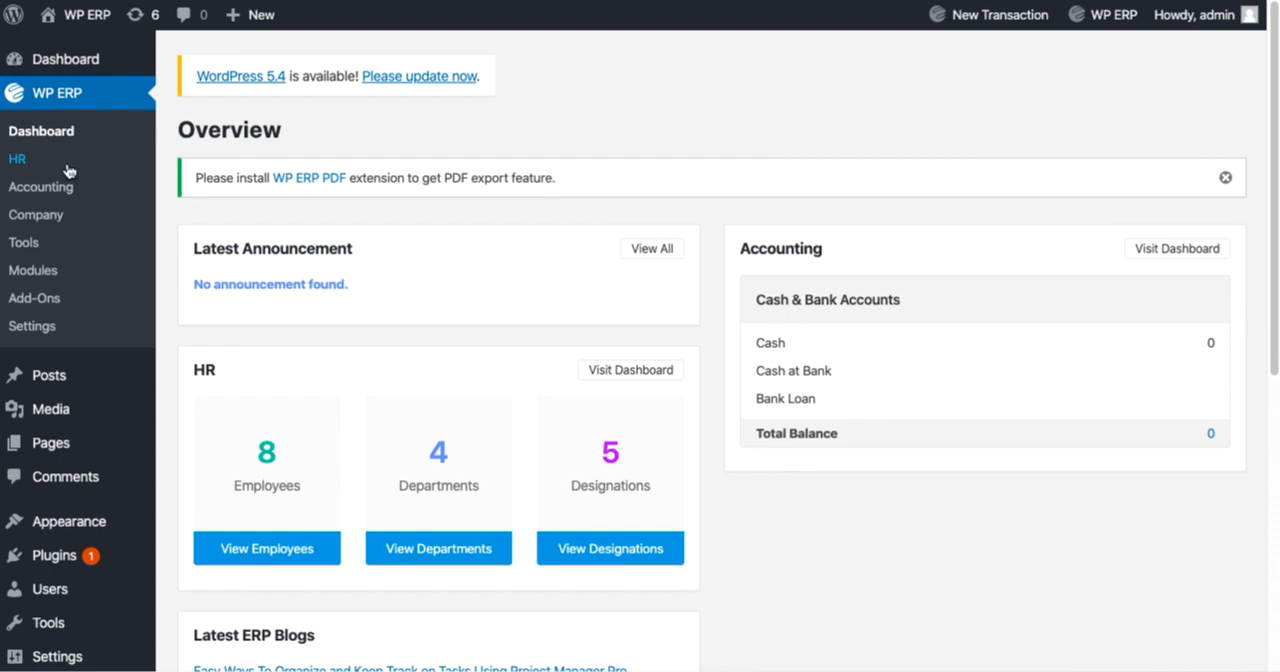
# - Show the HR Attendances list via the More menu and look through its 51 daily records
pyautogui.click(16, 158)
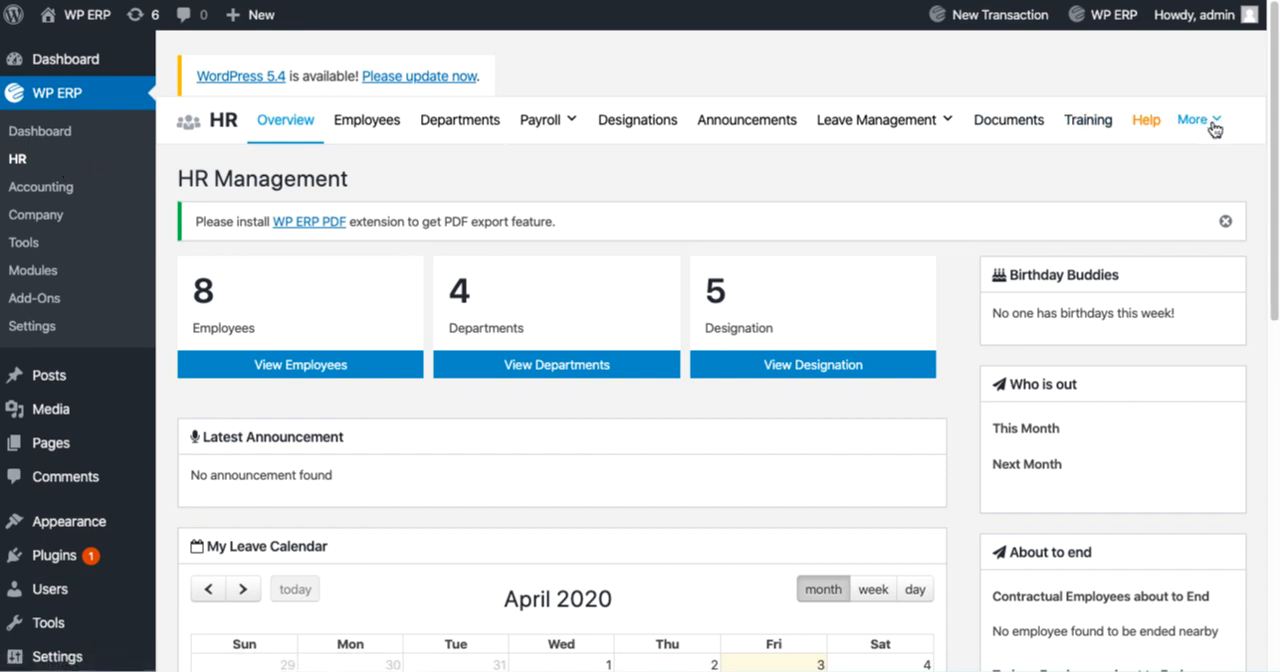
pyautogui.click(1198, 120)
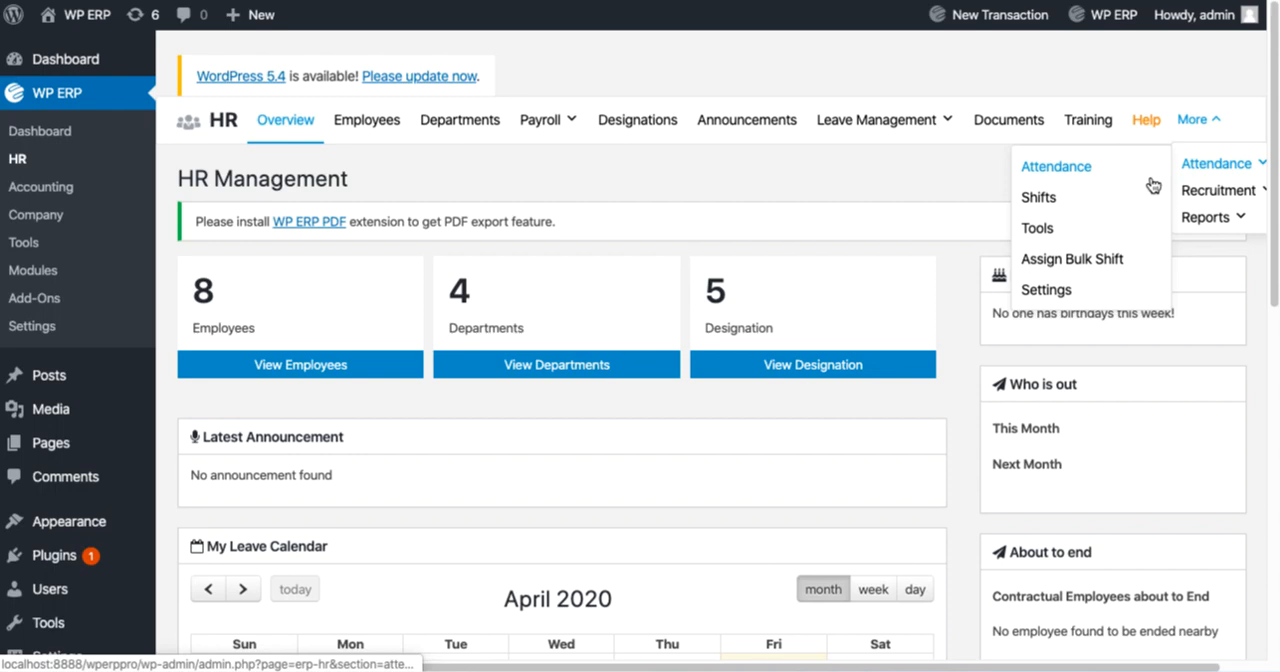
pyautogui.click(1056, 166)
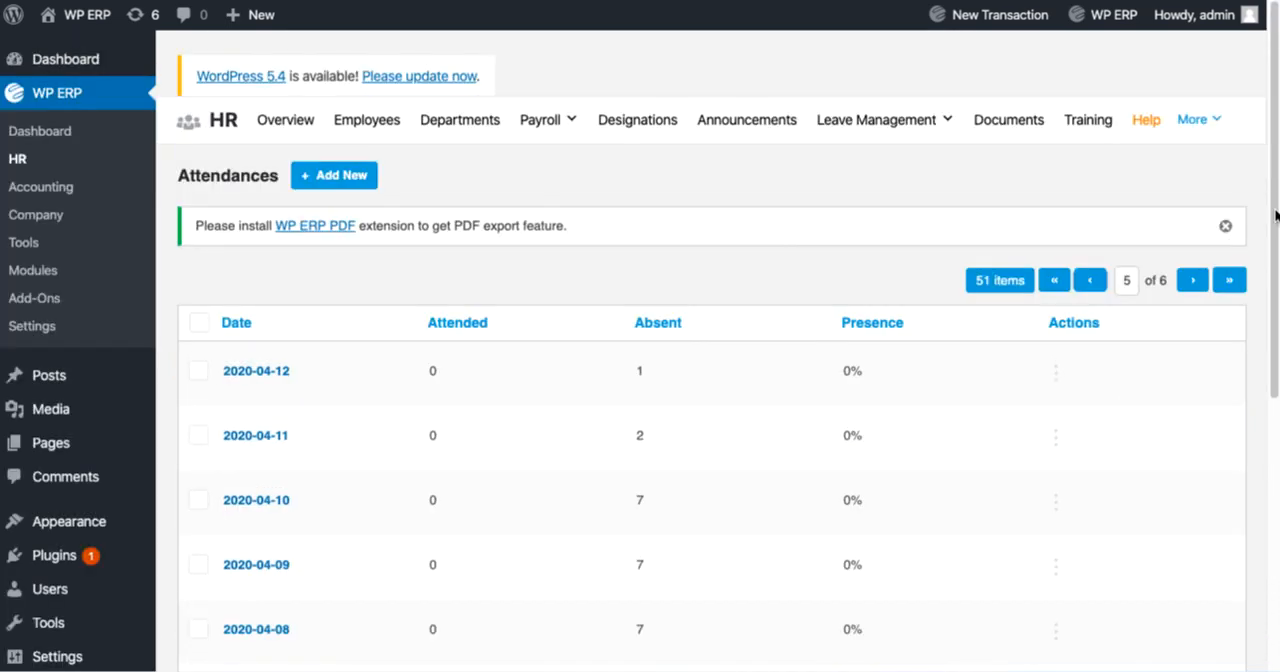
pyautogui.scroll(-3)
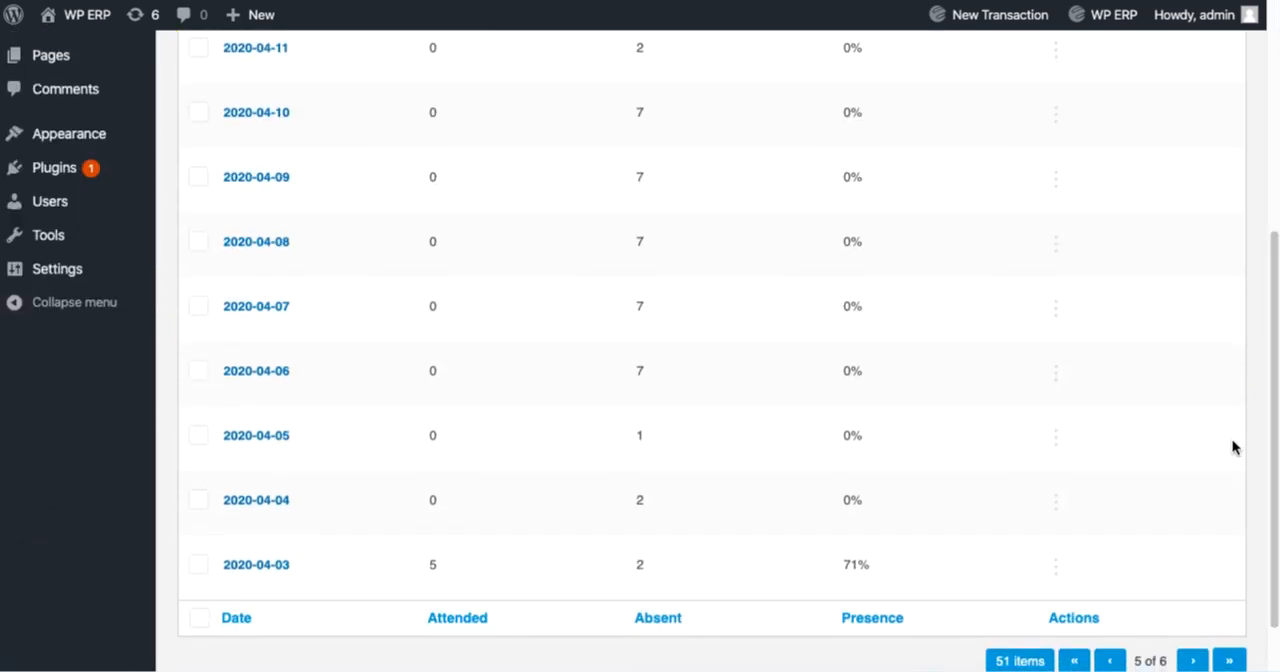
pyautogui.moveTo(800, 570)
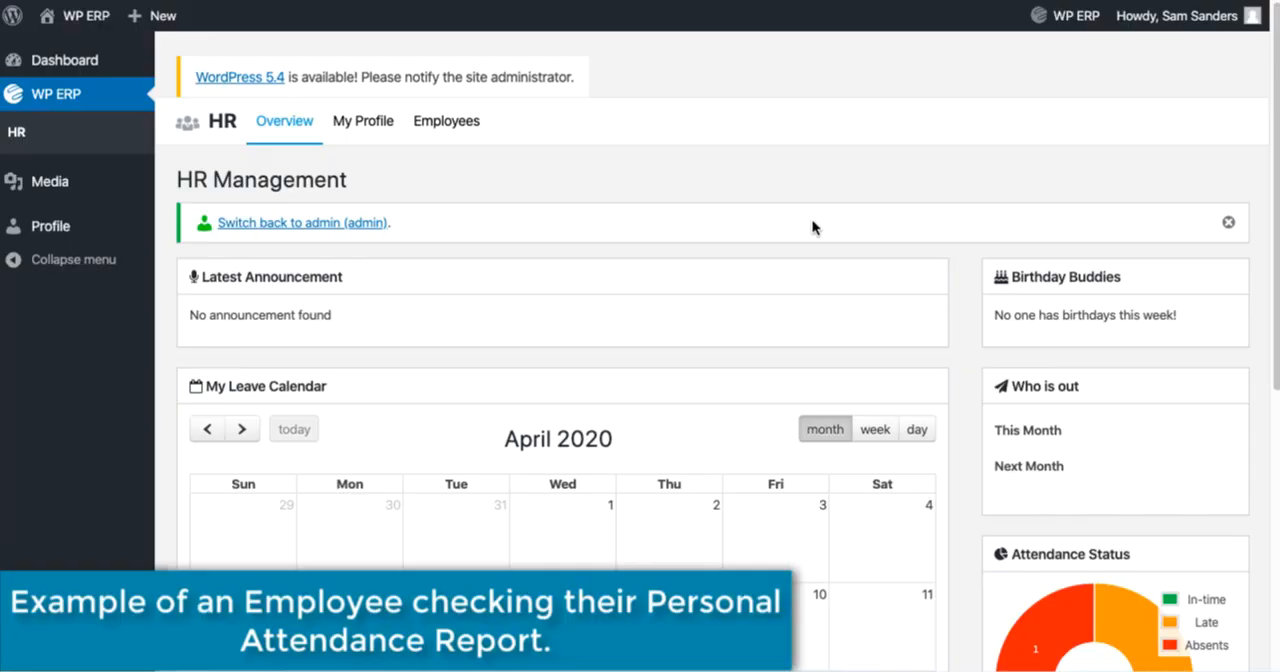
pyautogui.moveTo(796, 224)
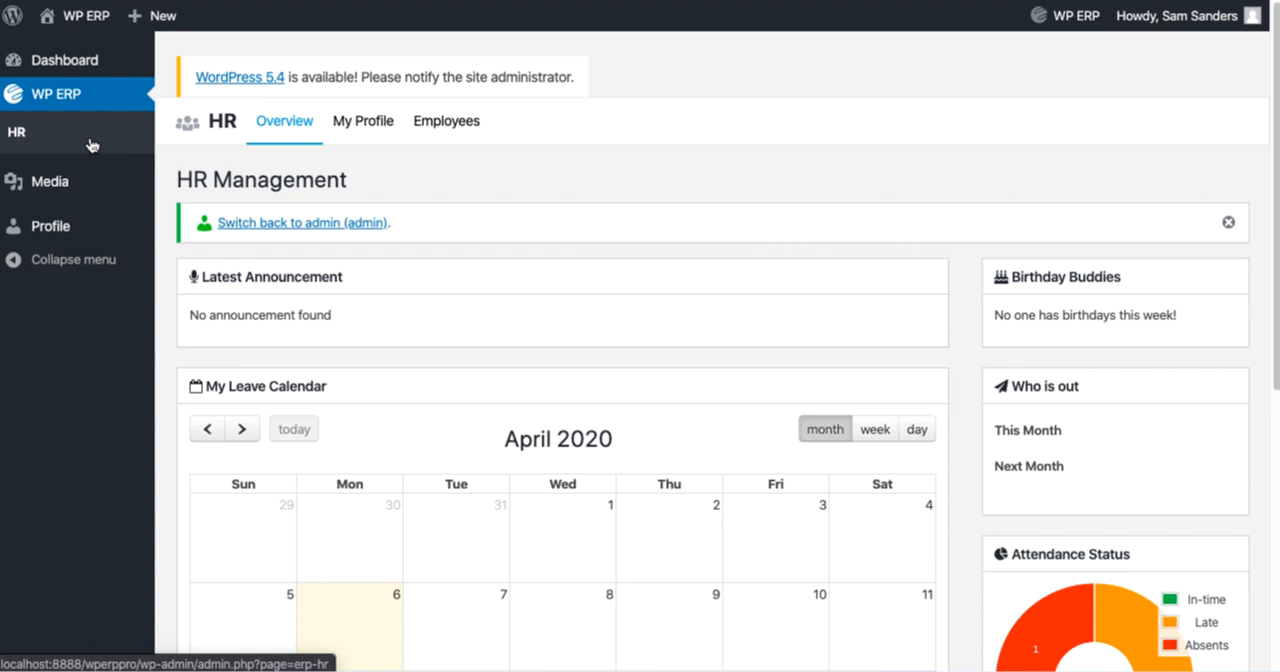
pyautogui.click(364, 120)
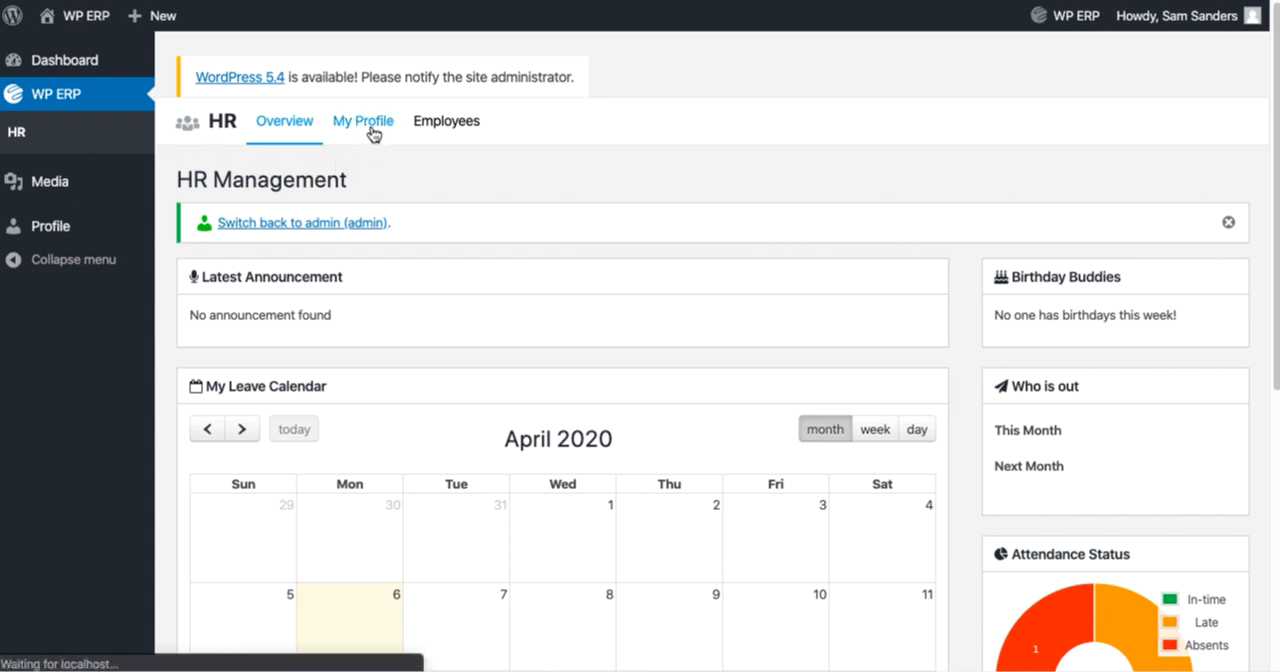
pyautogui.click(362, 120)
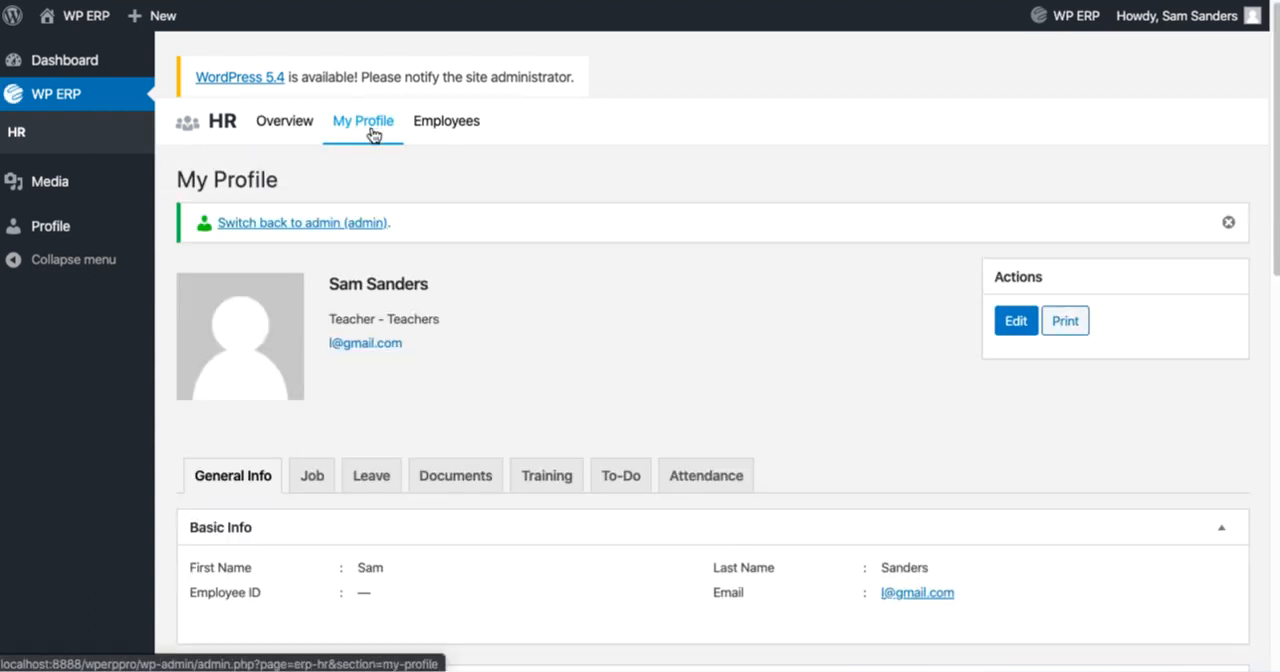
pyautogui.click(704, 474)
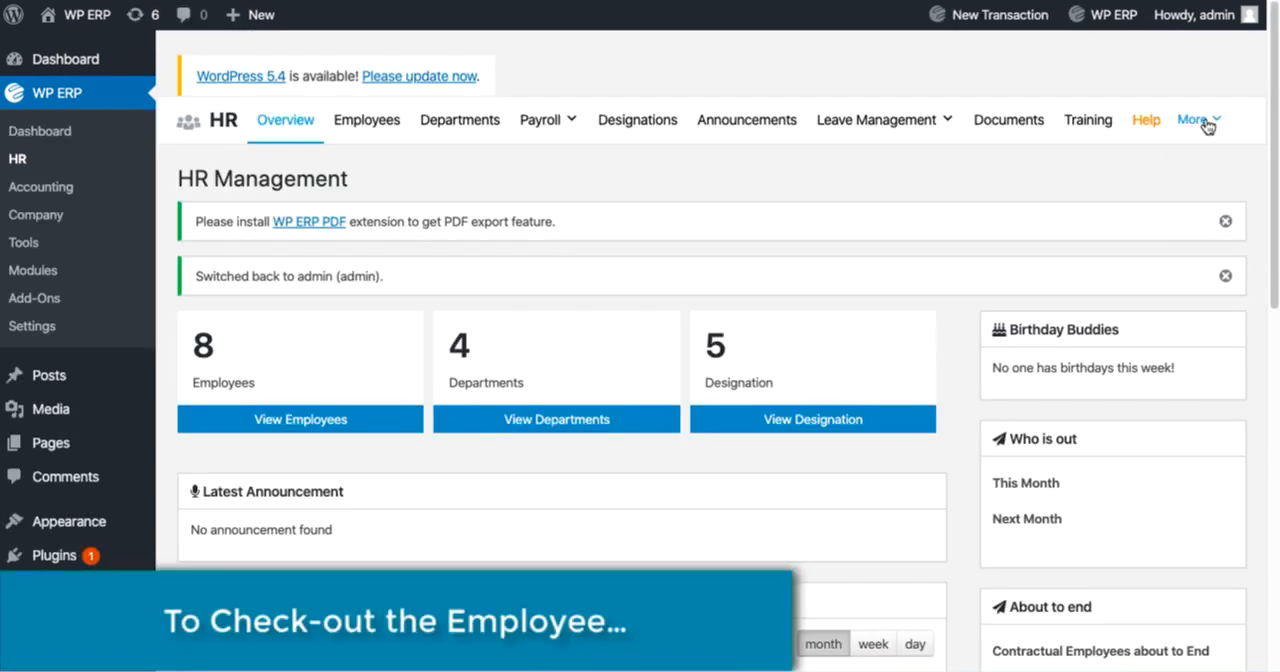
# - As admin, reach the Attendances list and bring up the 03/04/2020 record for editing
pyautogui.click(1192, 120)
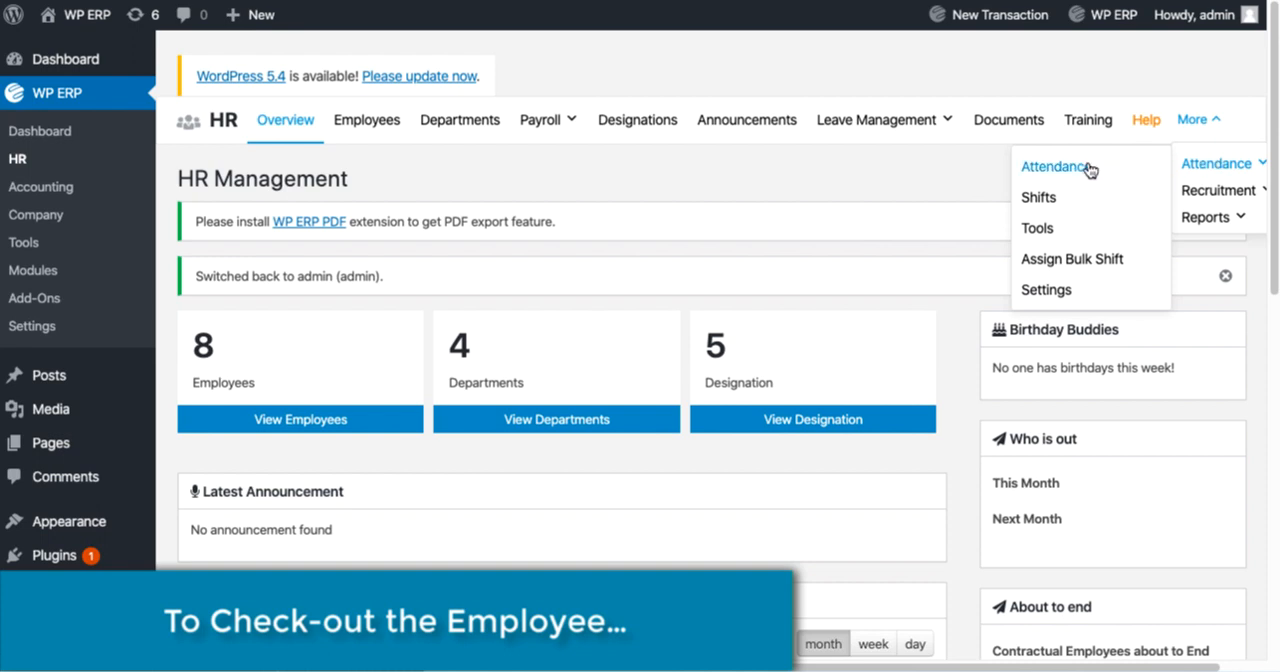
pyautogui.click(1056, 166)
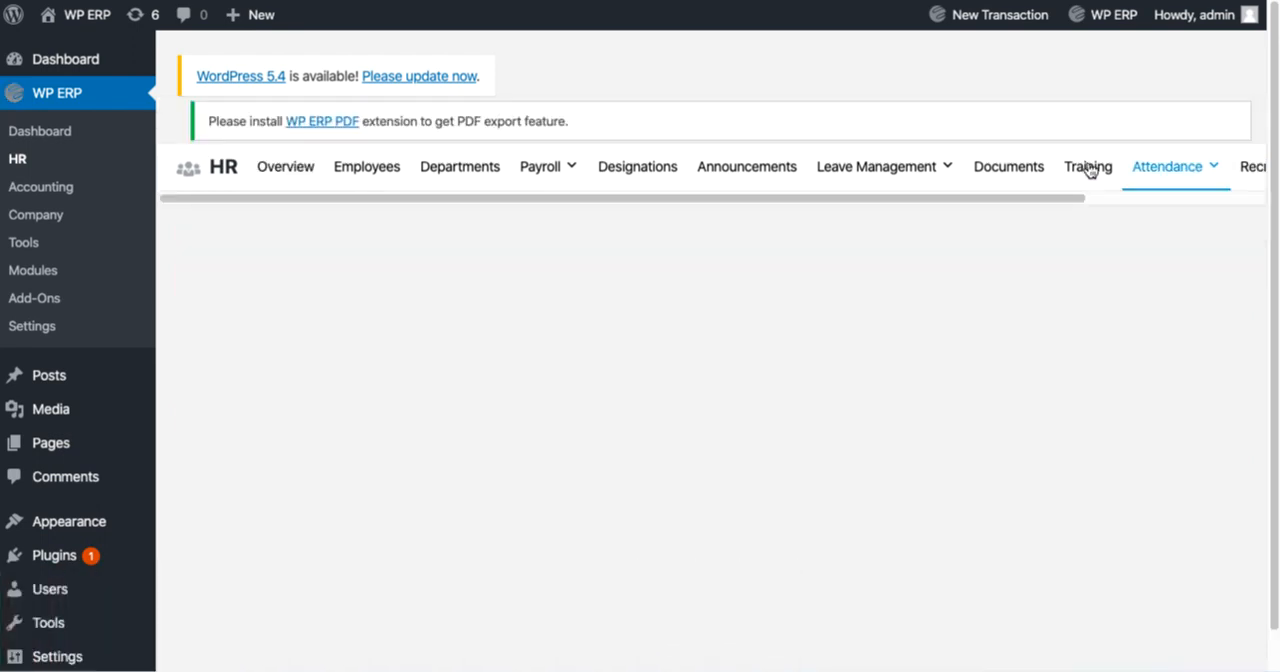
pyautogui.click(1172, 166)
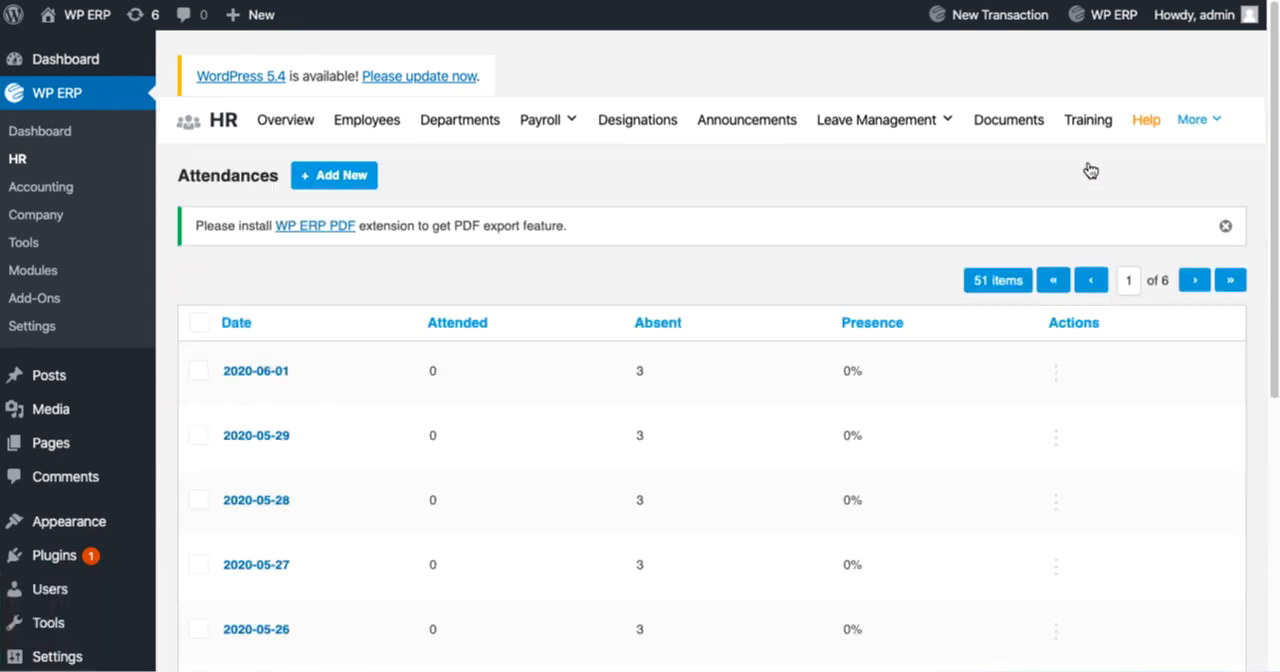
pyautogui.click(334, 176)
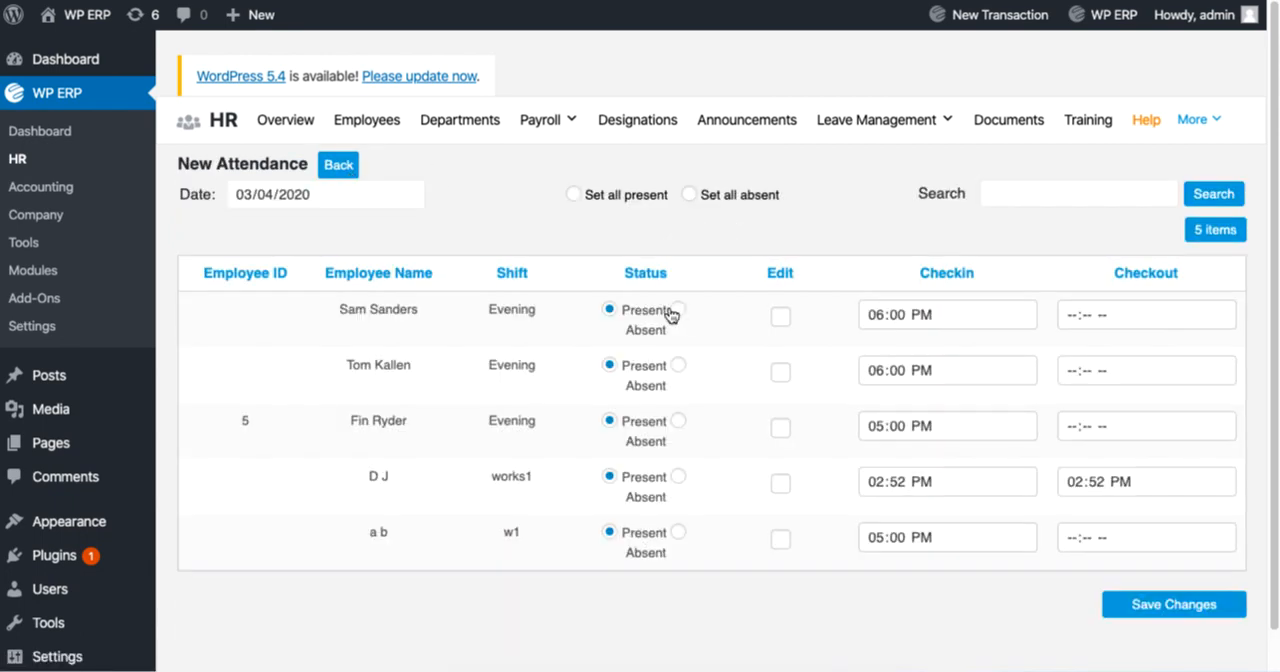
# - Enter checkout times, mark all five employees absent then present, and save the 03/04/2020 record
pyautogui.click(1172, 604)
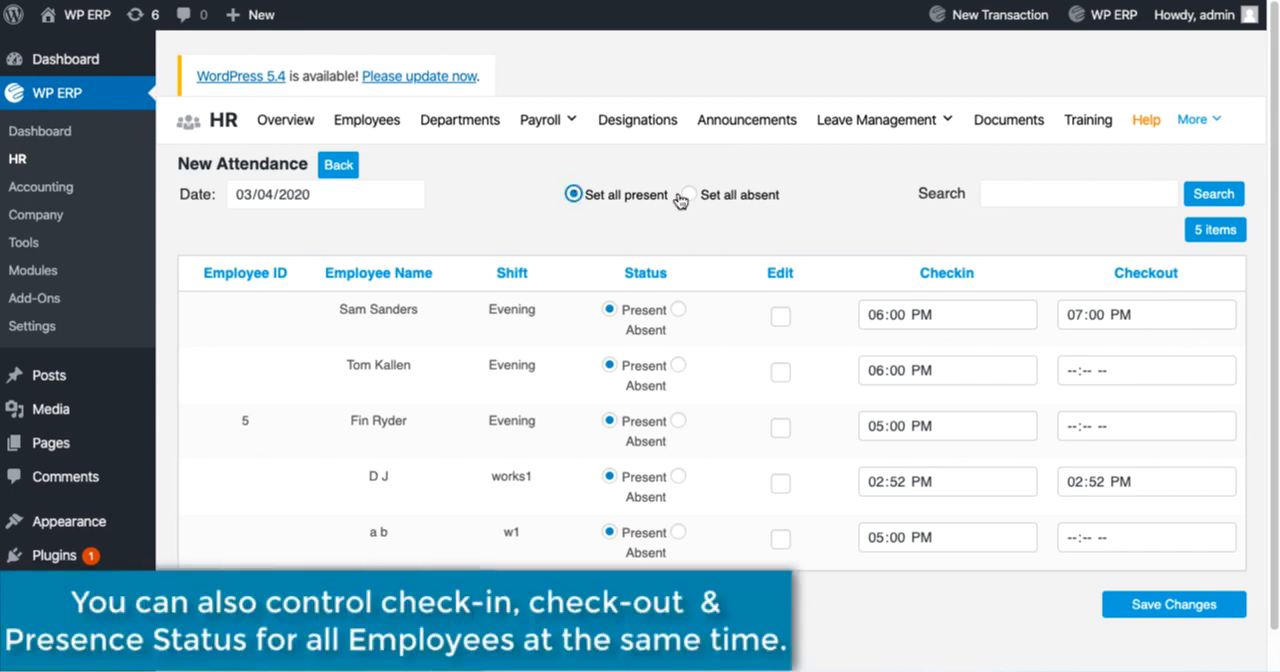
pyautogui.click(688, 194)
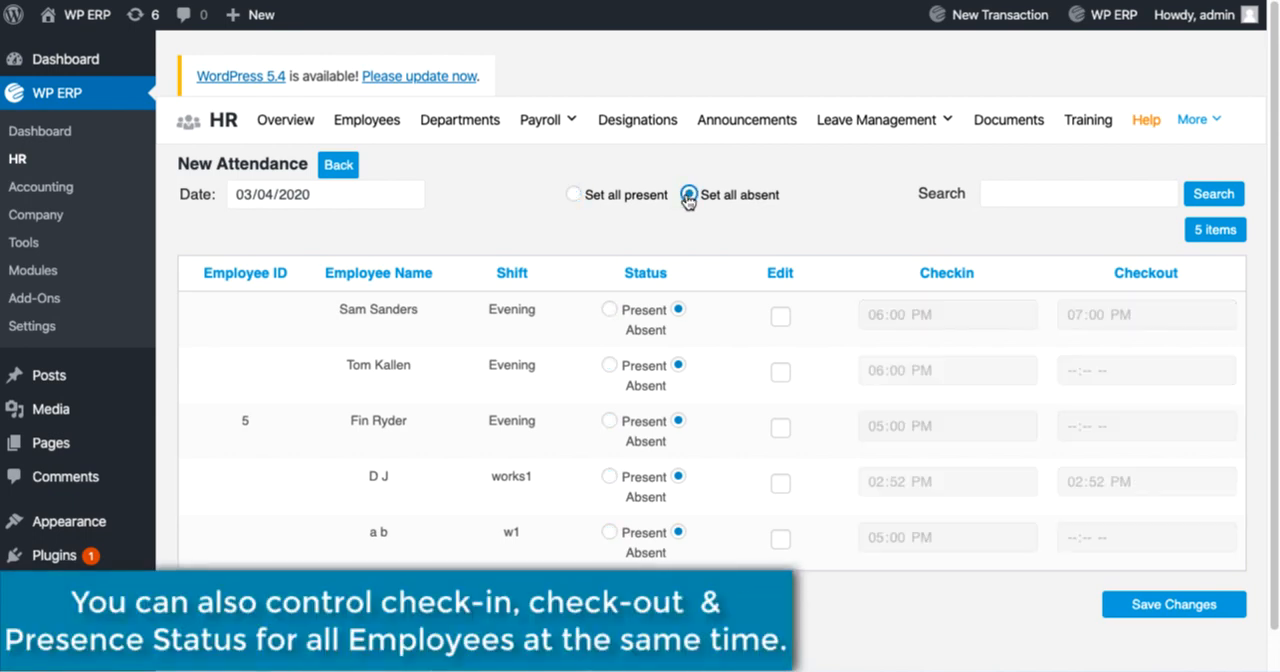
pyautogui.click(572, 194)
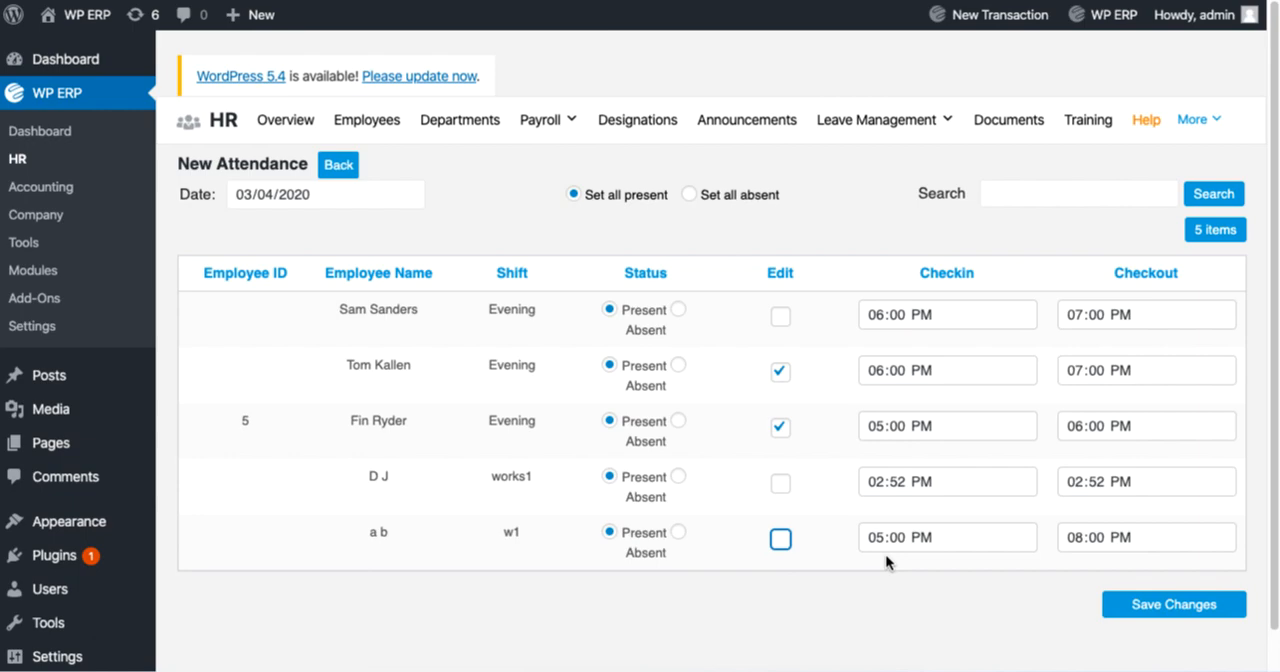
pyautogui.click(1172, 604)
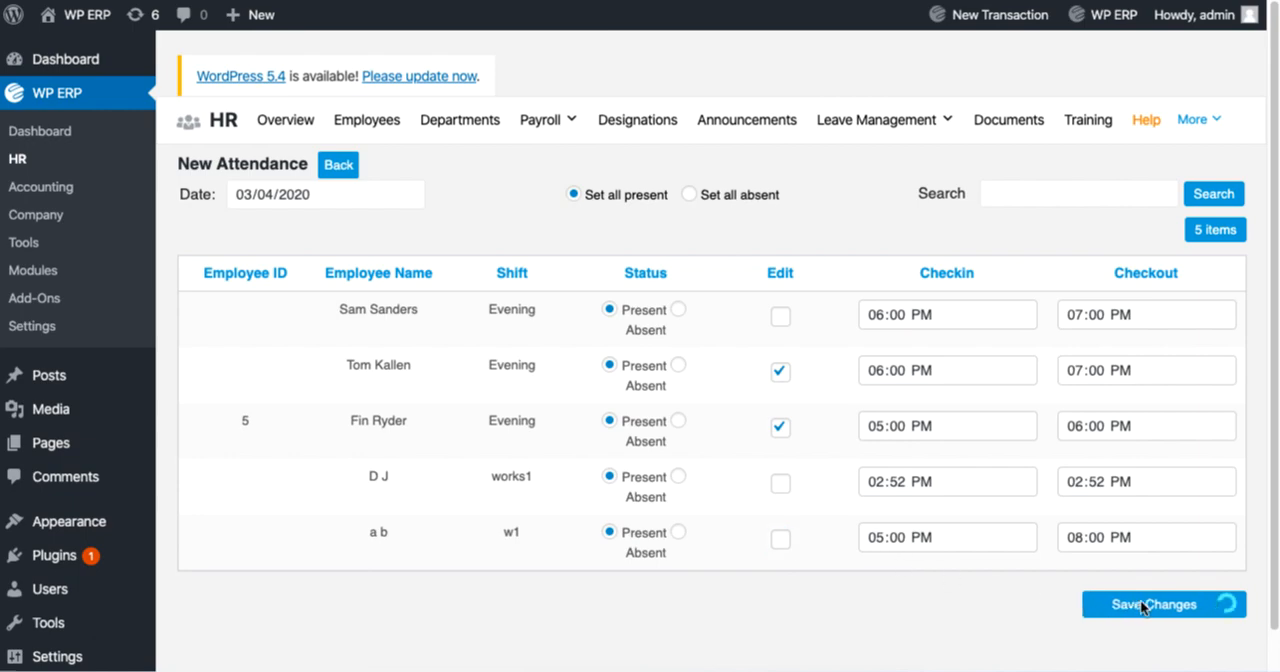